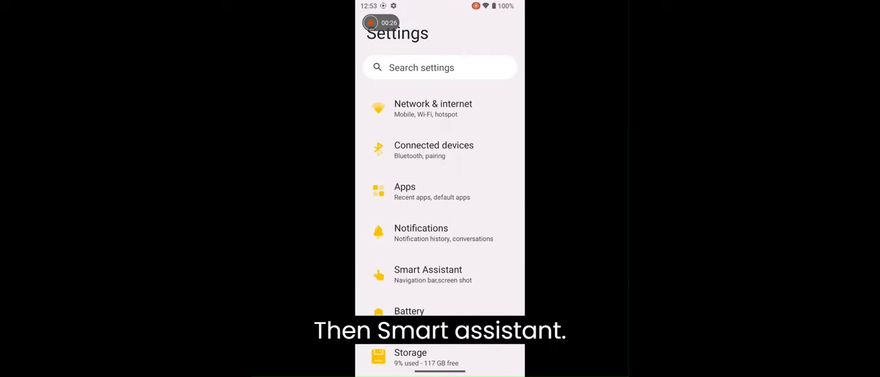
Under Smart Assistant, change System navigation from gestures to 3-button navigation
{"action": "left_click", "coordinate": [439, 273]}
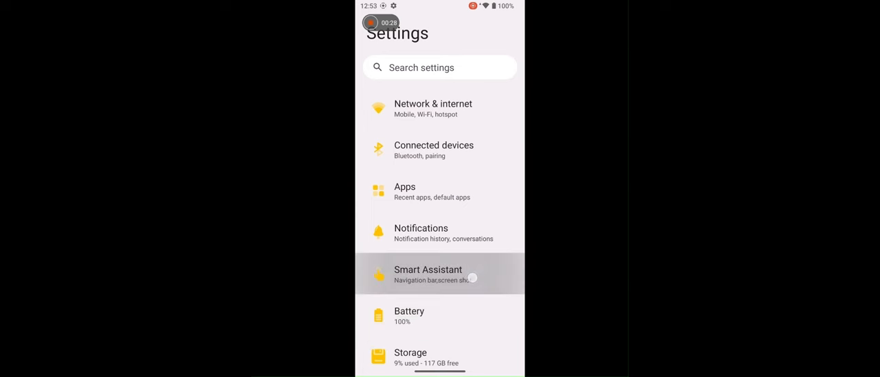
{"action": "left_click", "coordinate": [428, 273]}
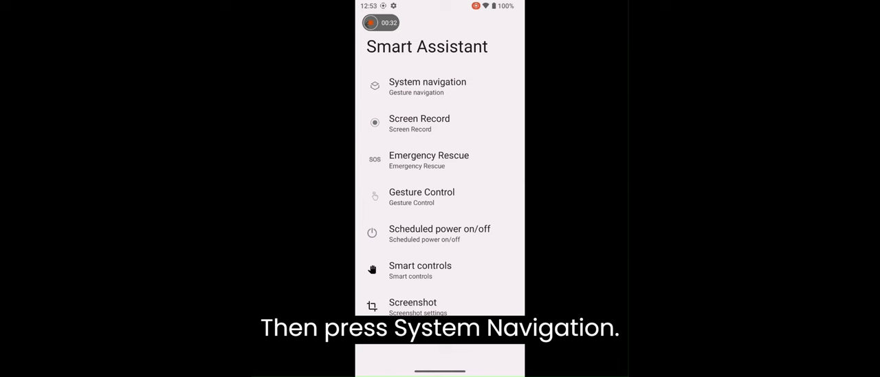
{"action": "left_click", "coordinate": [427, 86]}
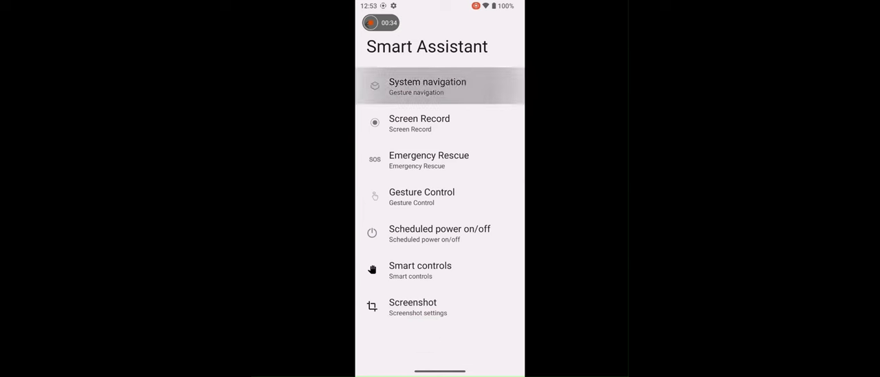
{"action": "left_click", "coordinate": [427, 85]}
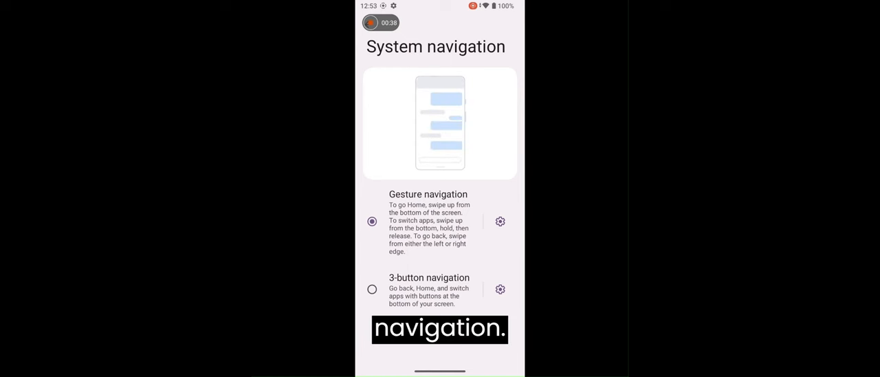
{"action": "left_click", "coordinate": [372, 289]}
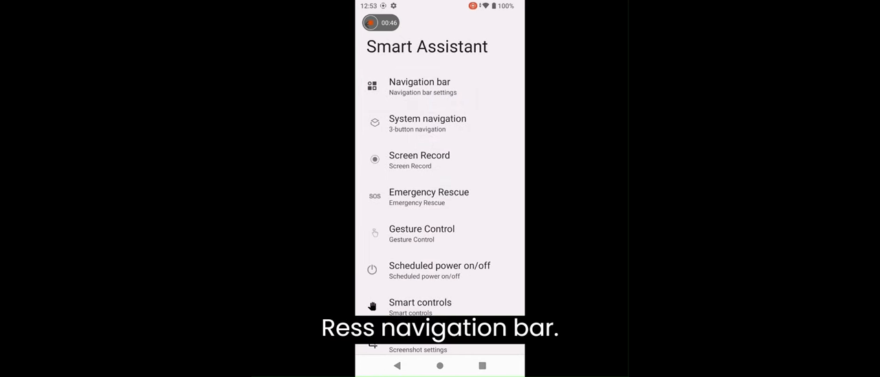
Set the Navigation bar to the third button combination, with the notification panel button
{"action": "left_click", "coordinate": [419, 87]}
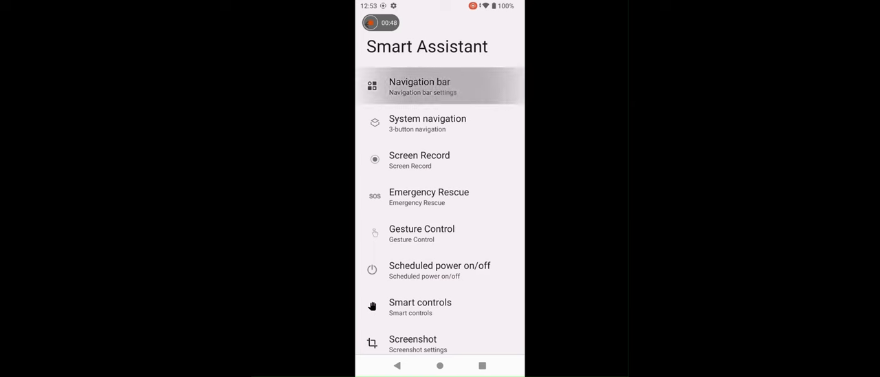
{"action": "left_click", "coordinate": [420, 86]}
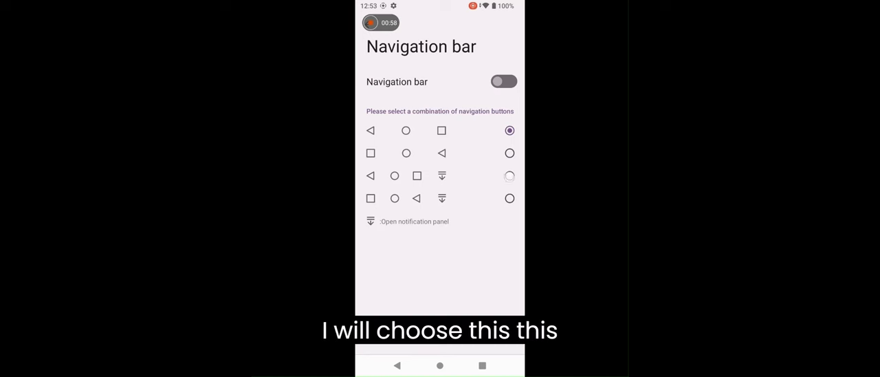
{"action": "left_click", "coordinate": [509, 176]}
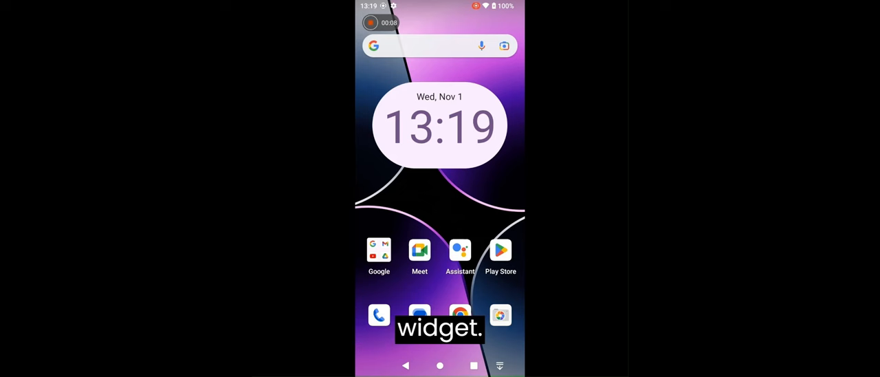
Select the home-screen clock widget and drag its resize handle inward to shrink it
{"action": "left_click", "coordinate": [440, 127]}
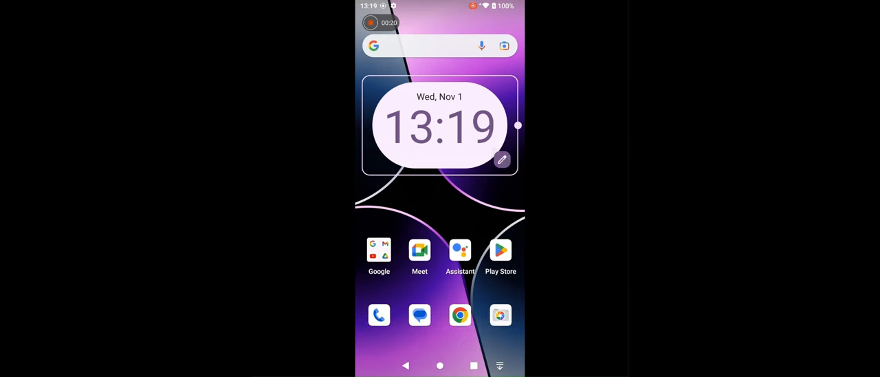
{"action": "left_click", "coordinate": [501, 160]}
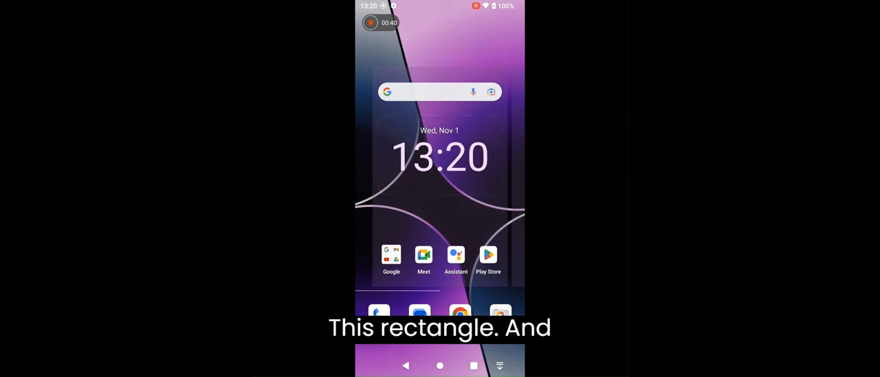
{"action": "left_click", "coordinate": [440, 154]}
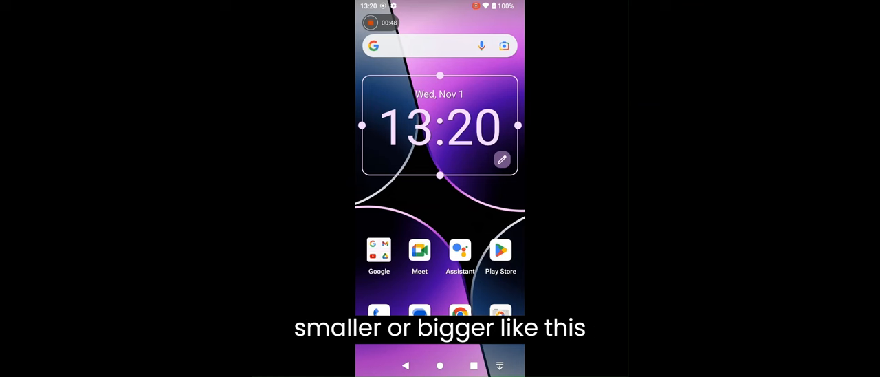
{"action": "left_click_drag", "start_coordinate": [439, 176], "coordinate": [440, 160]}
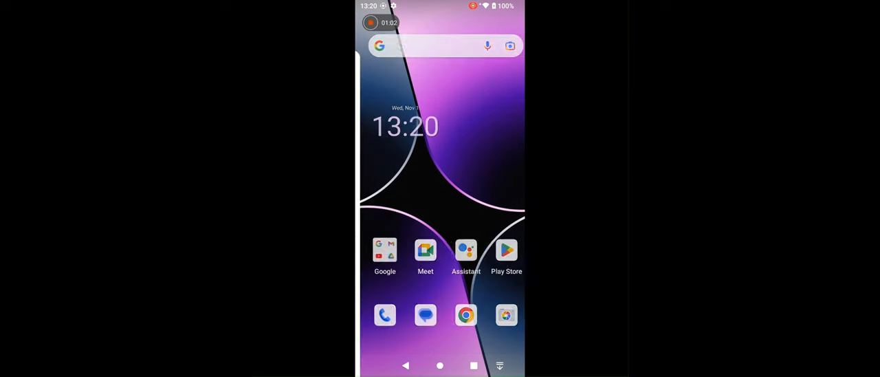
{"action": "left_click", "coordinate": [405, 127]}
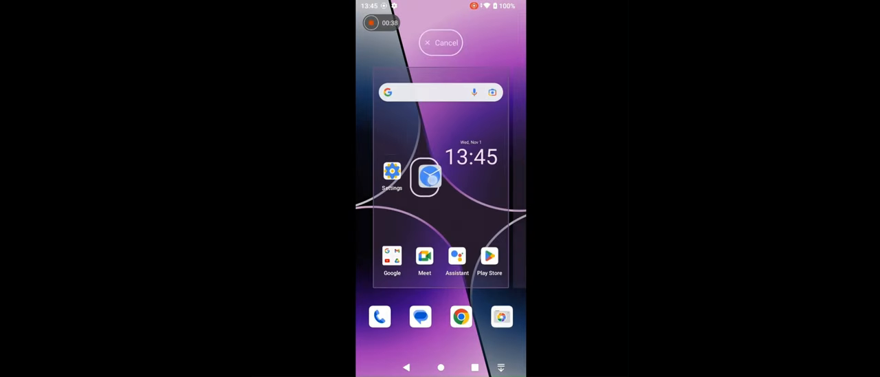
Drag the Clock shortcut onto the home screen and move Maps to another page
{"action": "left_click_drag", "start_coordinate": [424, 178], "coordinate": [392, 216]}
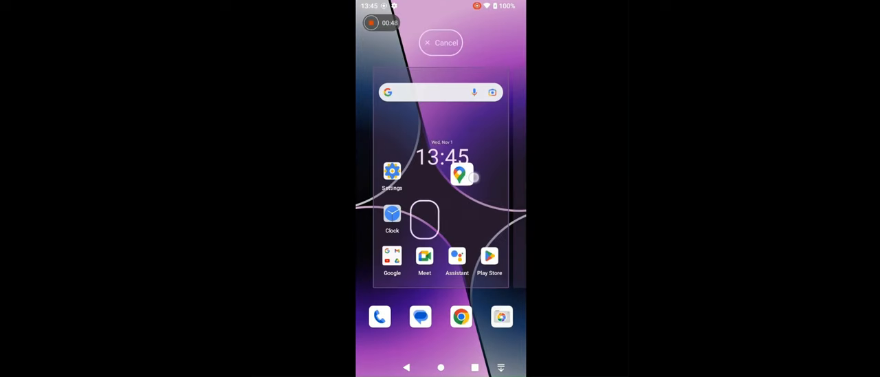
{"action": "left_click_drag", "start_coordinate": [461, 174], "coordinate": [509, 173]}
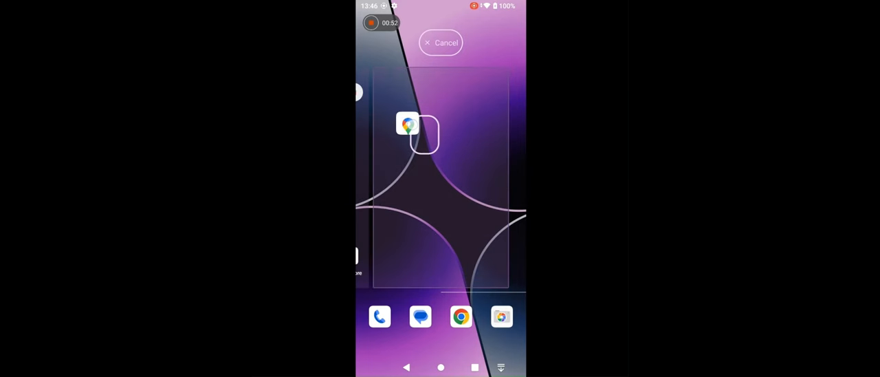
{"action": "left_click_drag", "start_coordinate": [407, 124], "coordinate": [380, 40]}
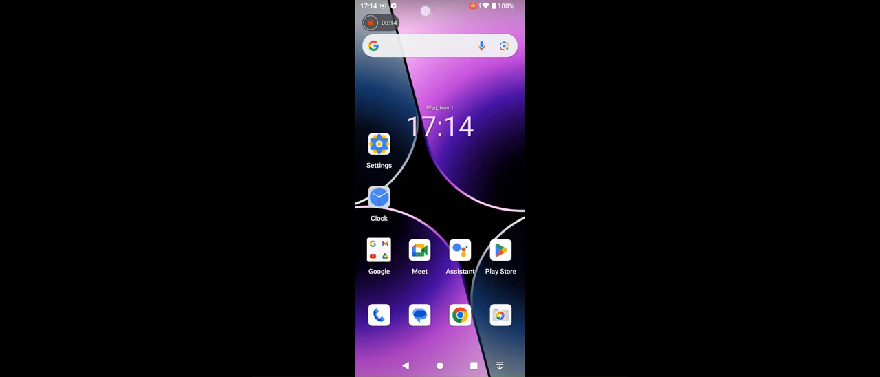
Resume setup from the notification and step through copy-data screens up to inserting the cable
{"action": "left_click_drag", "start_coordinate": [440, 7], "coordinate": [440, 206]}
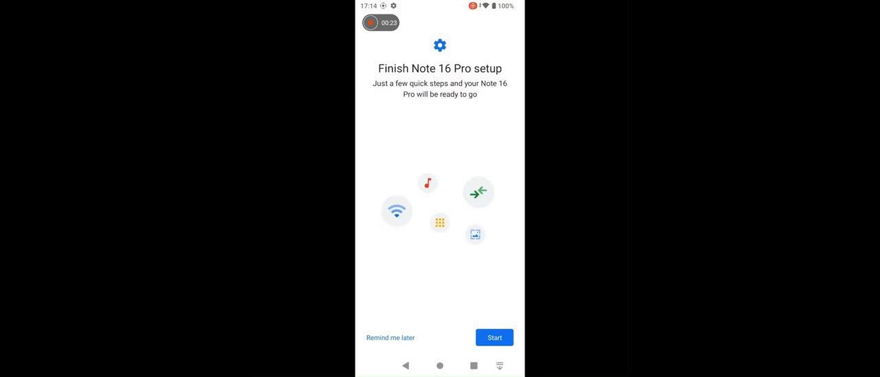
{"action": "left_click", "coordinate": [494, 337]}
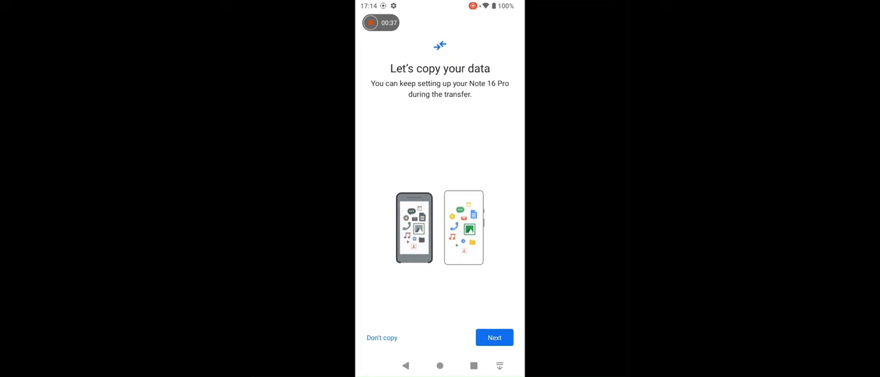
{"action": "left_click", "coordinate": [493, 336]}
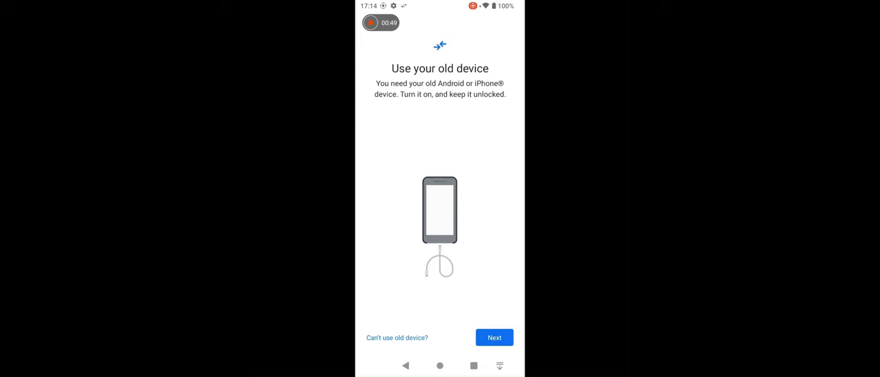
{"action": "left_click", "coordinate": [493, 337]}
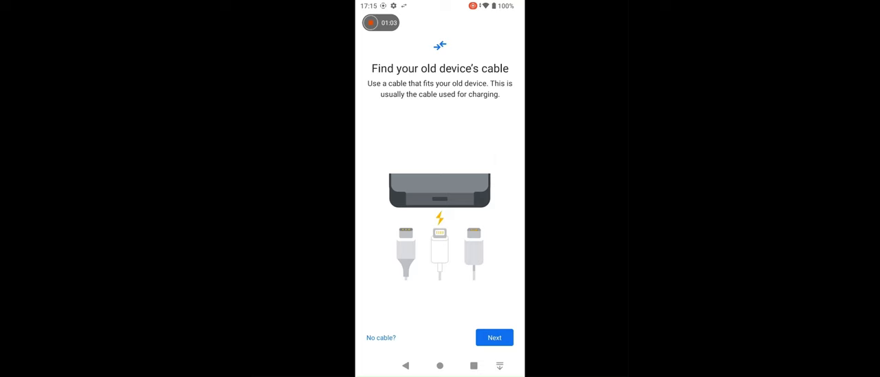
{"action": "left_click", "coordinate": [493, 337]}
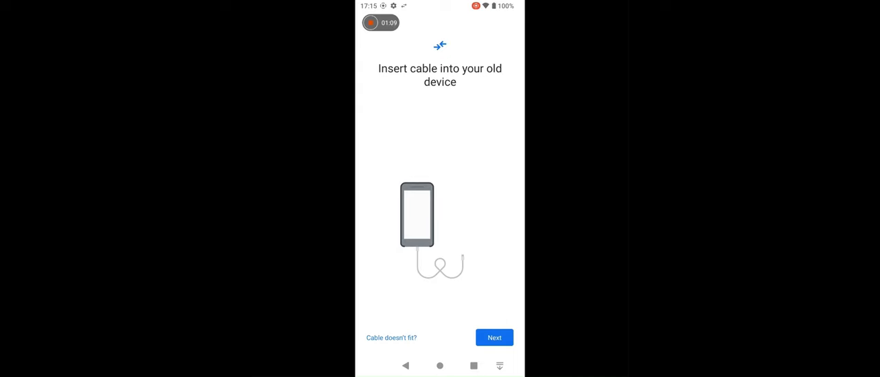
{"action": "left_click", "coordinate": [494, 337]}
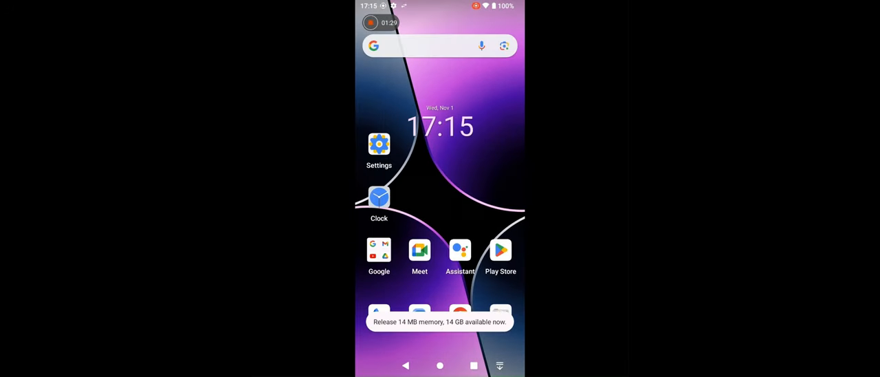
Clear all recent apps, freeing 14 MB, and return to the home screen
{"action": "left_click", "coordinate": [379, 250]}
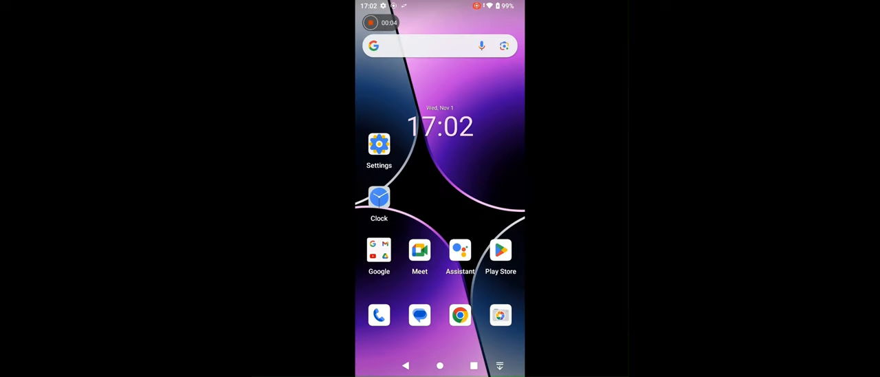
Launch Settings from the home screen and scroll down toward Security
{"action": "left_click", "coordinate": [379, 144]}
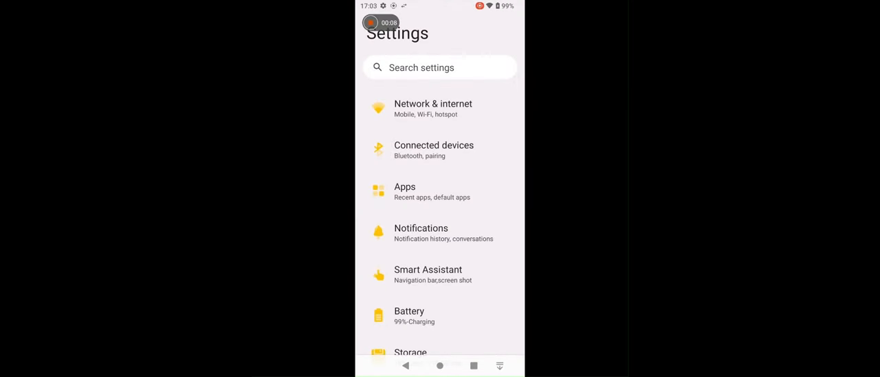
{"action": "scroll", "scroll_direction": "down", "scroll_amount": 3}
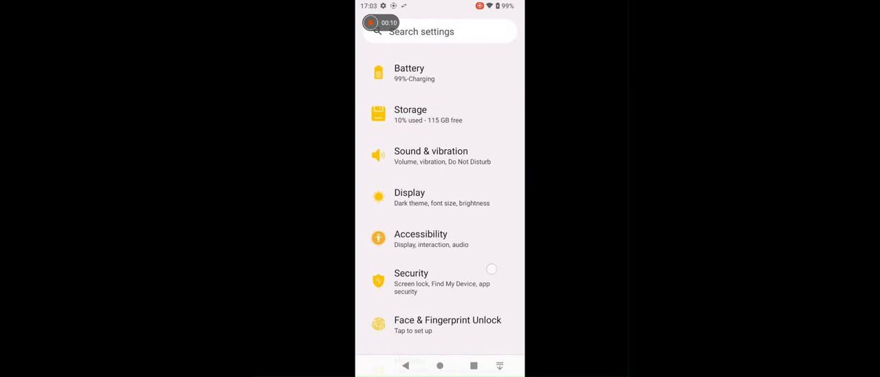
{"action": "scroll", "scroll_direction": "down", "scroll_amount": 3}
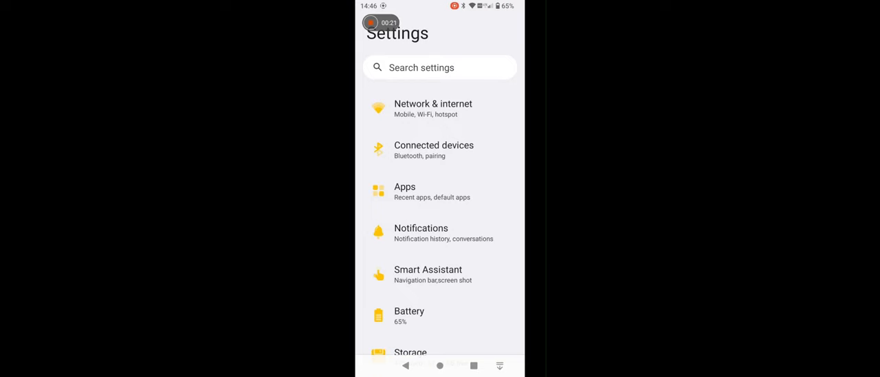
Switch on Auto-rotate screen under Display's Other display controls, then open the quick settings panel
{"action": "scroll", "scroll_direction": "down", "scroll_amount": 3}
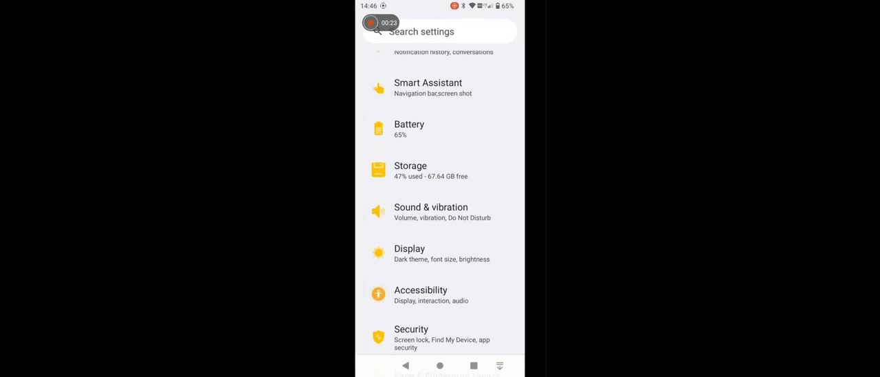
{"action": "left_click", "coordinate": [409, 248]}
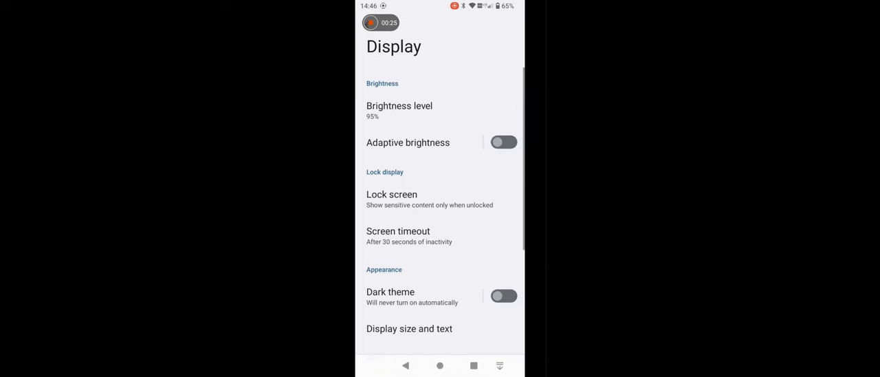
{"action": "scroll", "scroll_direction": "down", "scroll_amount": 3}
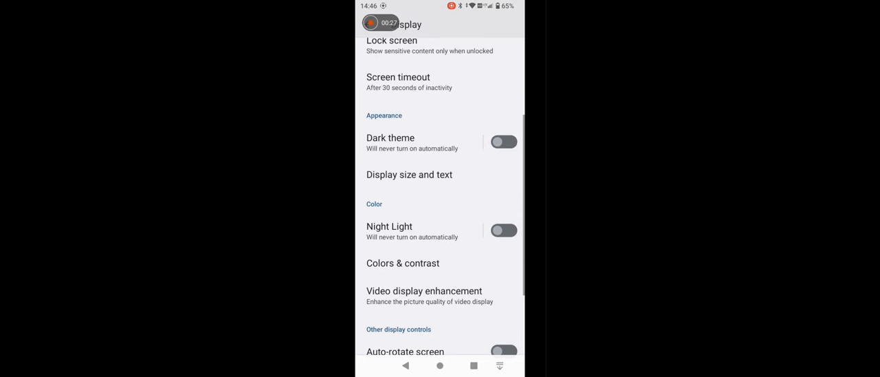
{"action": "scroll", "scroll_direction": "down", "scroll_amount": 3}
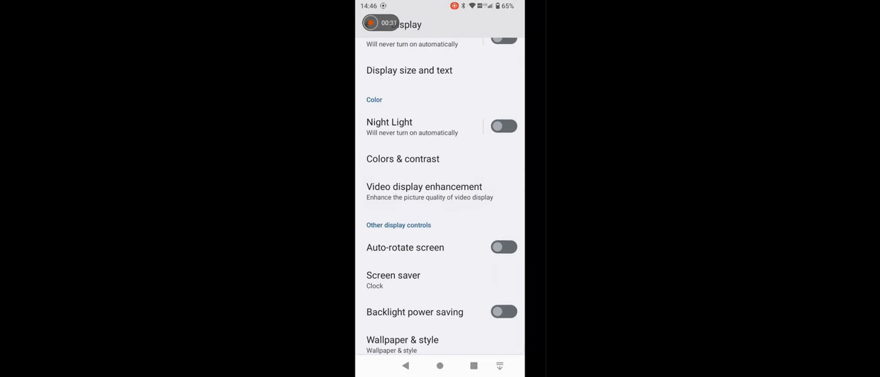
{"action": "left_click", "coordinate": [503, 247]}
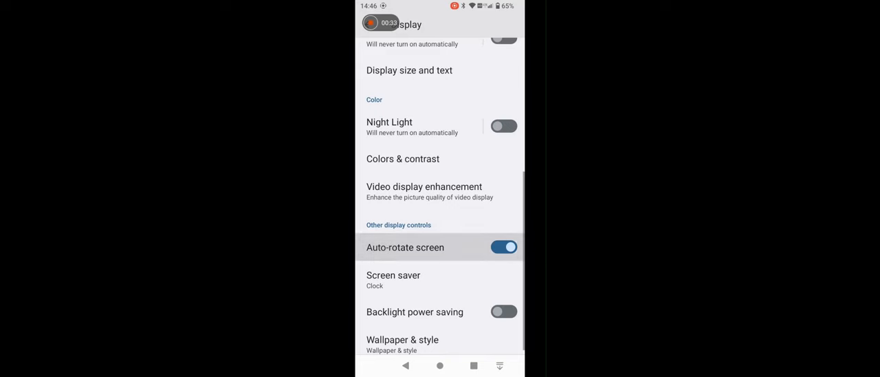
{"action": "left_click", "coordinate": [474, 365]}
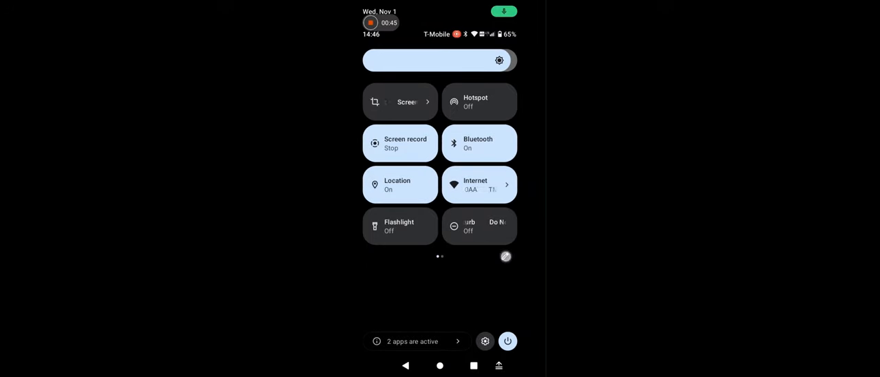
Rearrange the quick settings tiles in the editor, then try Screen Cast and dismiss its dialog
{"action": "left_click", "coordinate": [505, 255]}
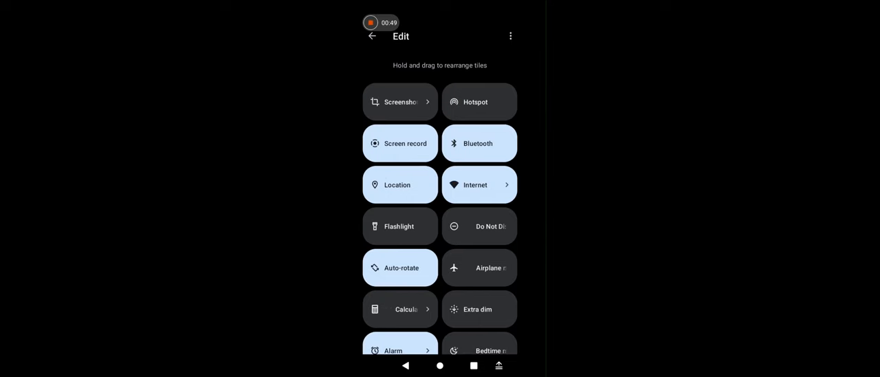
{"action": "scroll", "scroll_direction": "down", "scroll_amount": 3}
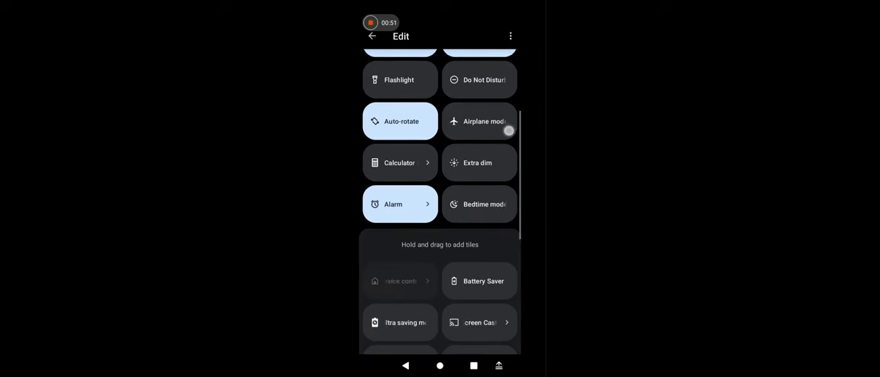
{"action": "scroll", "scroll_direction": "down", "scroll_amount": 3}
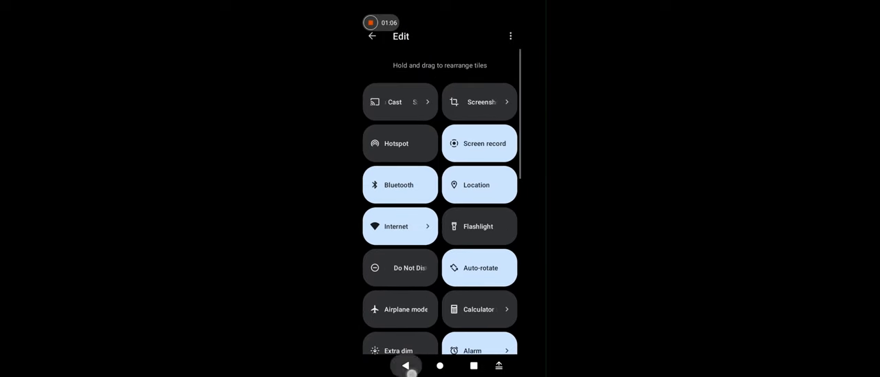
{"action": "left_click", "coordinate": [371, 35]}
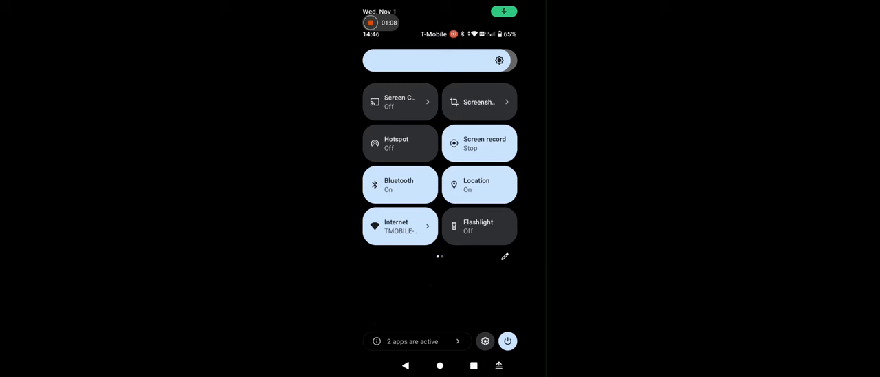
{"action": "left_click", "coordinate": [399, 101]}
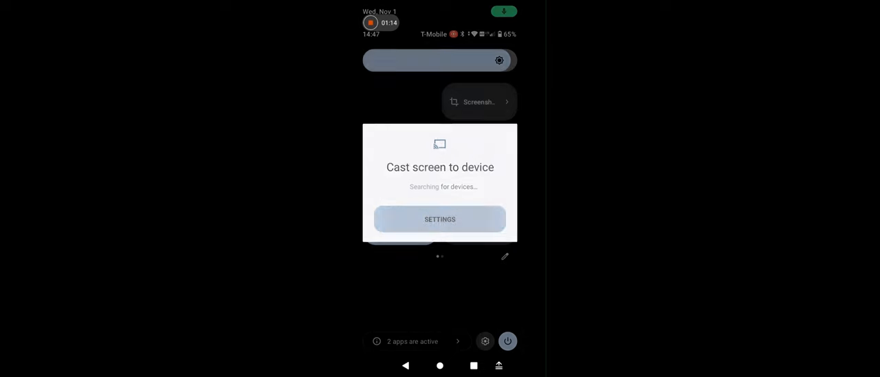
{"action": "left_click", "coordinate": [440, 218]}
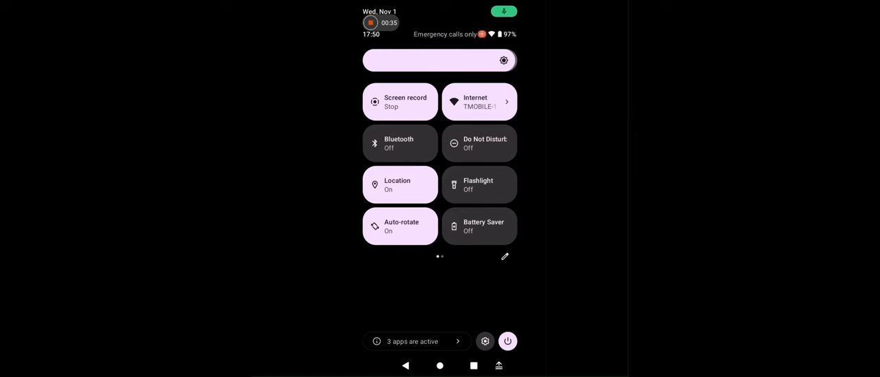
Scroll through the quick settings tile editor, then show the empty recent apps screen
{"action": "left_click", "coordinate": [504, 256]}
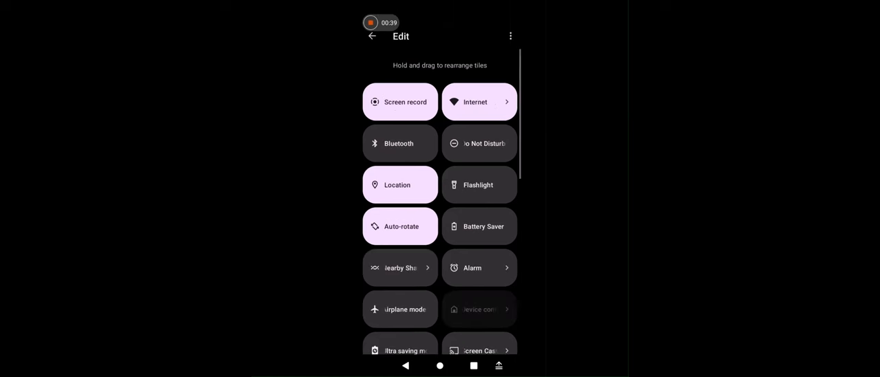
{"action": "scroll", "scroll_direction": "down", "scroll_amount": 3}
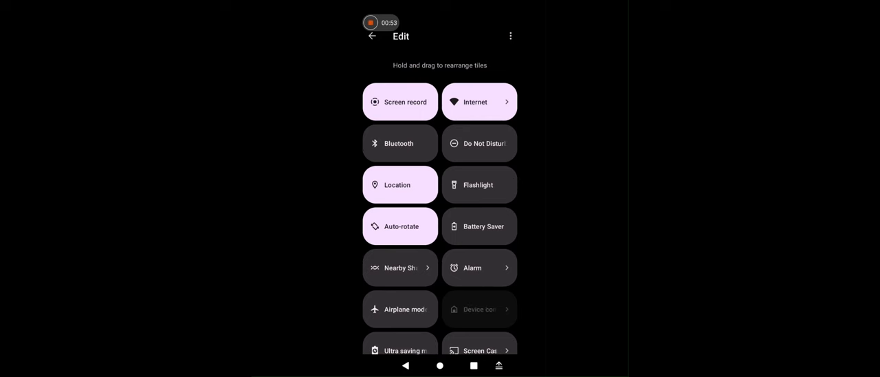
{"action": "left_click", "coordinate": [372, 36]}
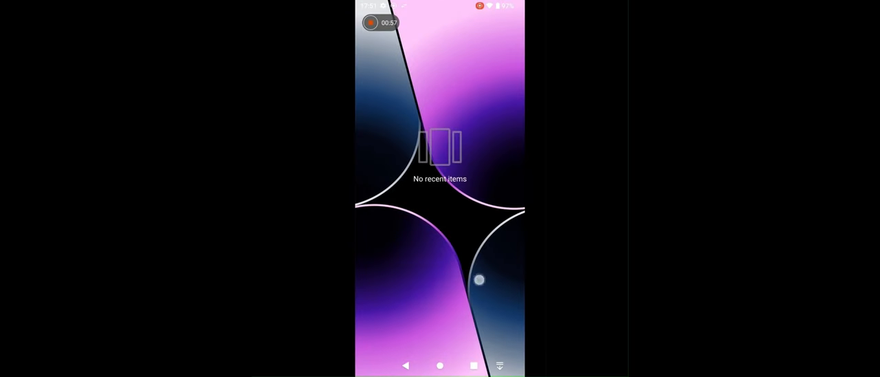
Start a screen recording with Device audio as the source and touches shown
{"action": "left_click", "coordinate": [439, 365]}
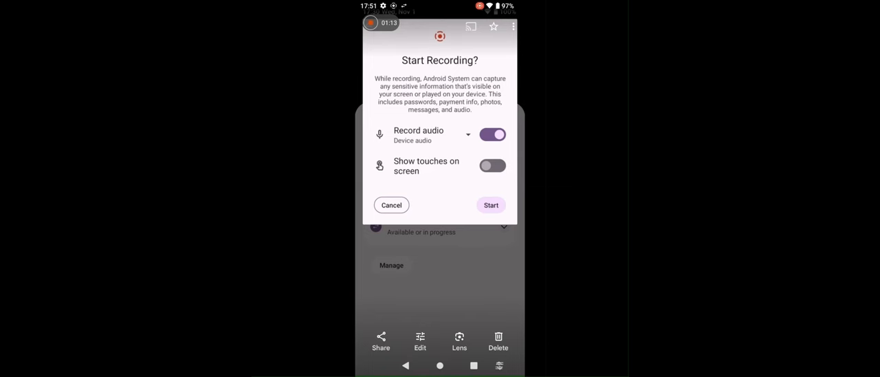
{"action": "left_click", "coordinate": [468, 134]}
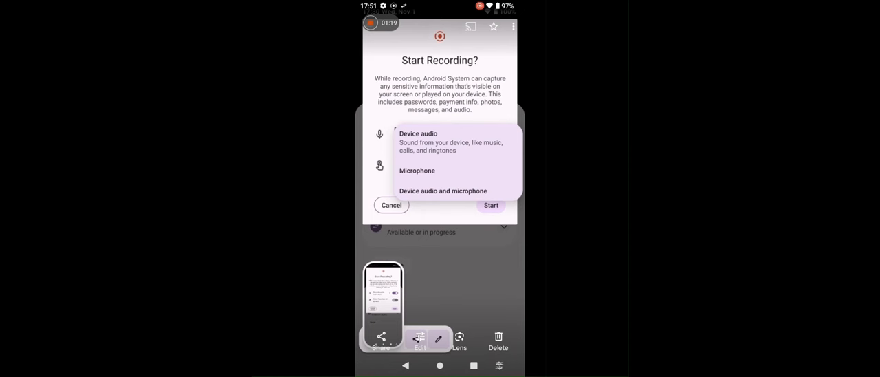
{"action": "left_click", "coordinate": [417, 133]}
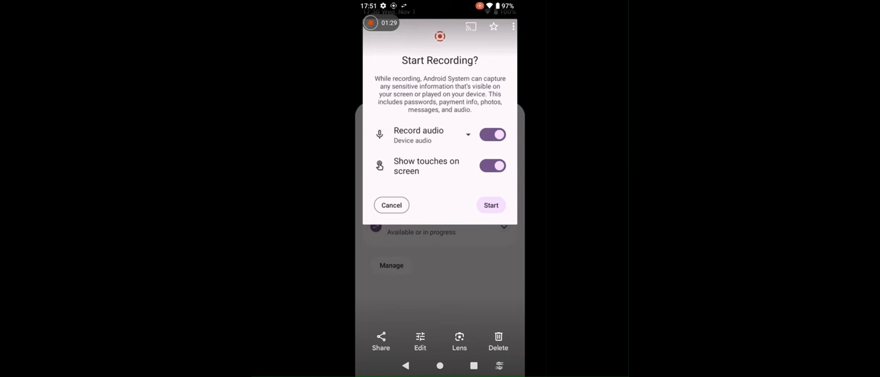
{"action": "left_click", "coordinate": [491, 205]}
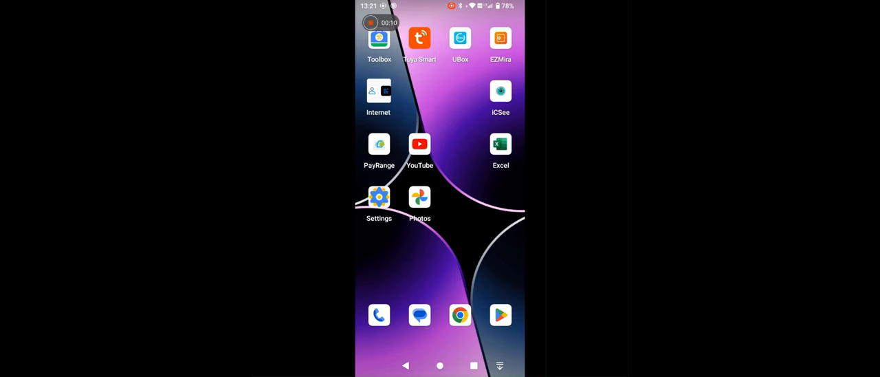
Search 'las vegas weather' in Chrome, then switch to Photos from recent apps
{"action": "left_click", "coordinate": [460, 314]}
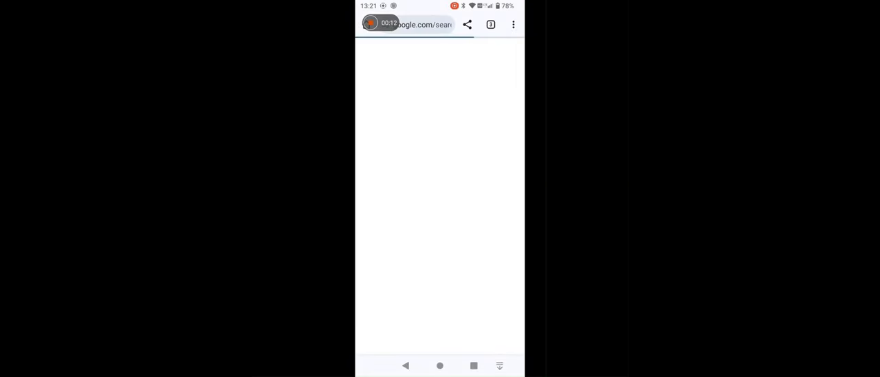
{"action": "left_click", "coordinate": [419, 25]}
{"action": "type", "text": "las"}
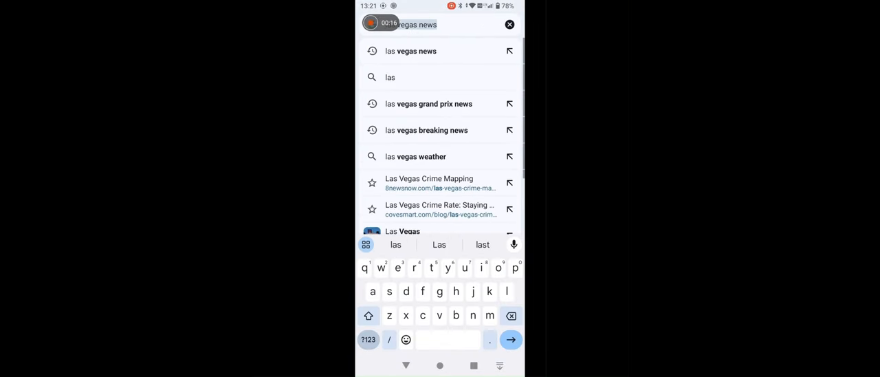
{"action": "left_click", "coordinate": [415, 156]}
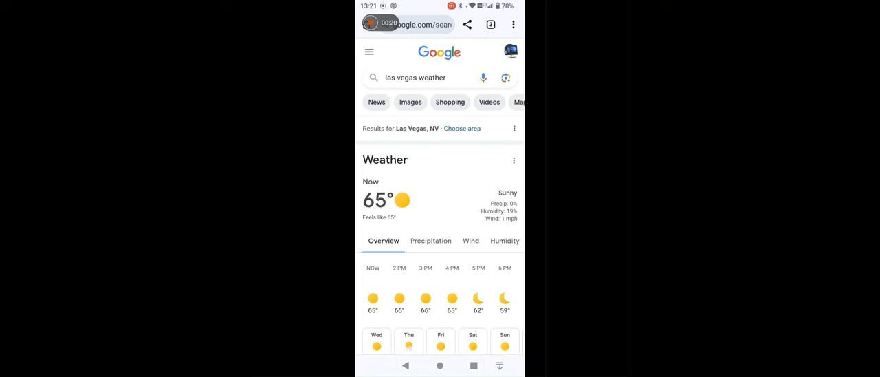
{"action": "left_click", "coordinate": [440, 365]}
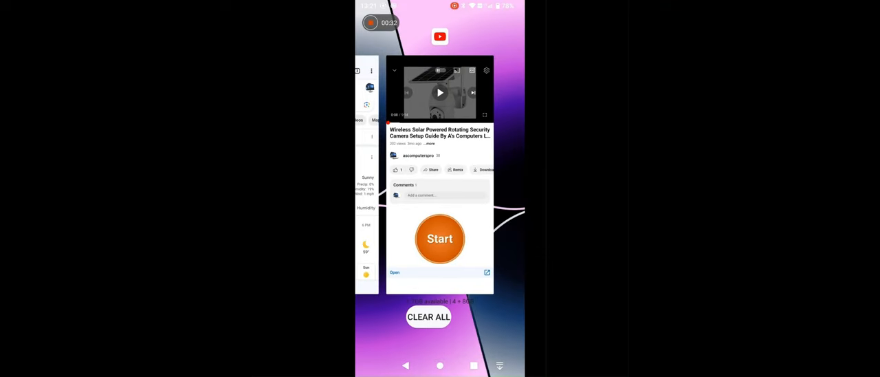
{"action": "left_click", "coordinate": [428, 317]}
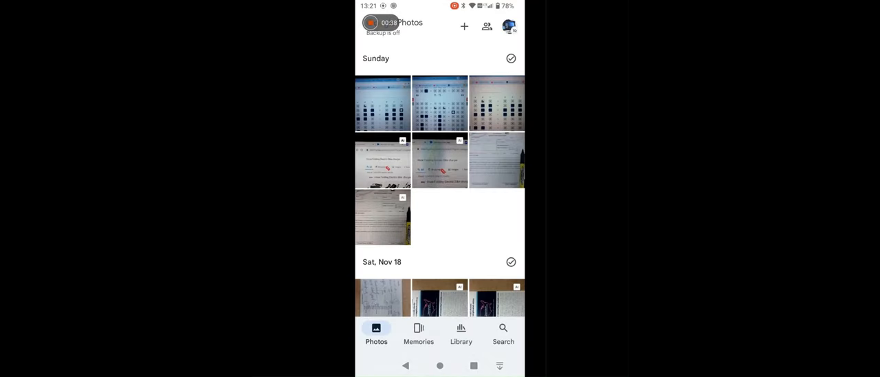
View the Movies album of screen recordings under Photos' Library, then go Home
{"action": "left_click", "coordinate": [460, 332]}
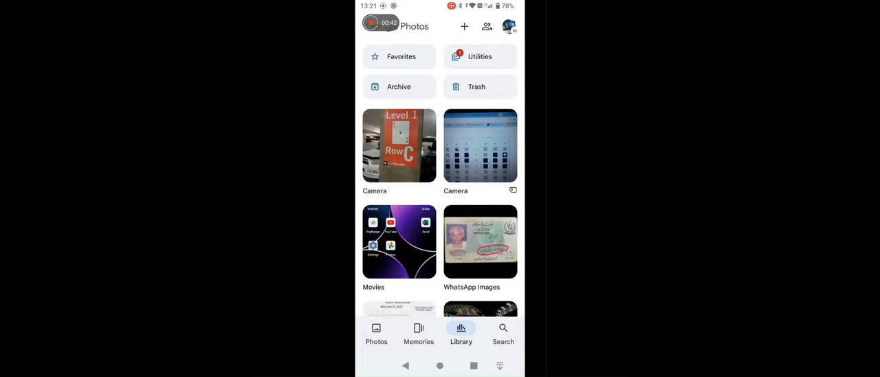
{"action": "left_click", "coordinate": [399, 241]}
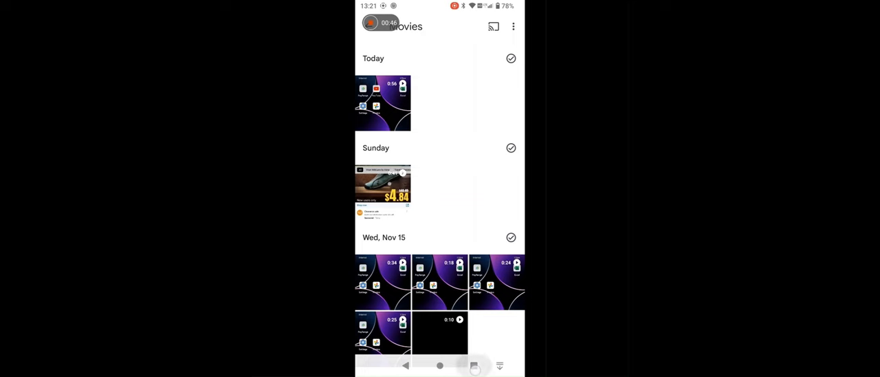
{"action": "left_click", "coordinate": [439, 365]}
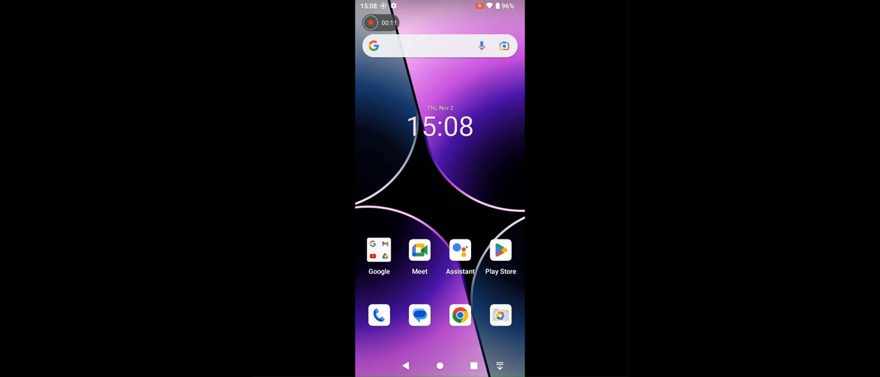
Dismiss the empty recent apps view and fully expand the Quick Settings panel
{"action": "type", "text": "Press the Power"}
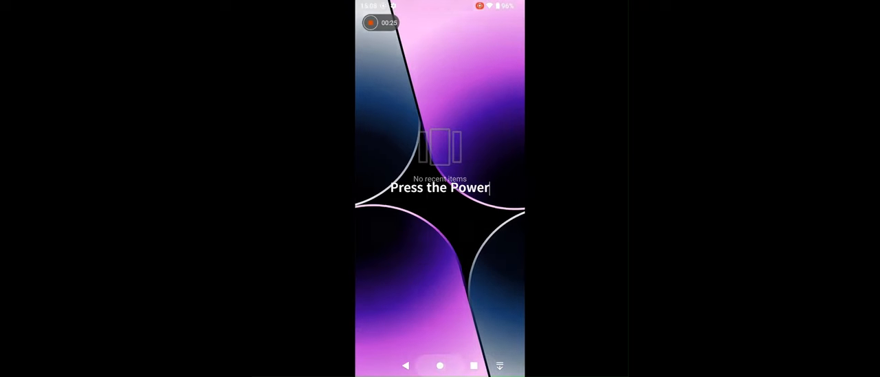
{"action": "left_click", "coordinate": [440, 365]}
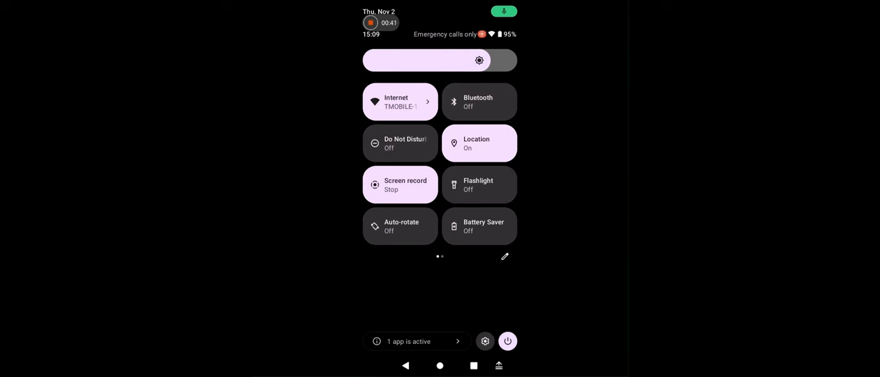
Drag the Screenshot tile to the first position in the Quick Settings tiles
{"action": "scroll", "scroll_direction": "left", "scroll_amount": 3}
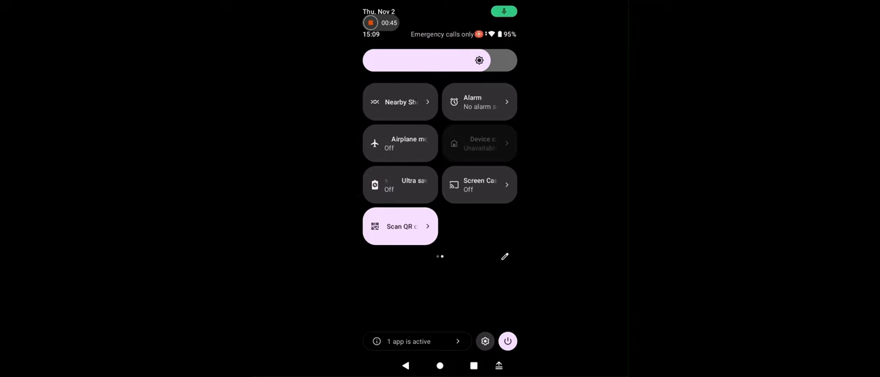
{"action": "left_click", "coordinate": [504, 256]}
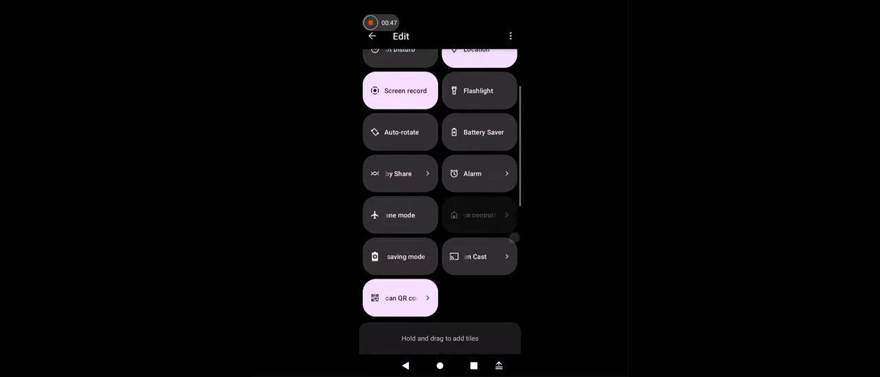
{"action": "scroll", "scroll_direction": "down", "scroll_amount": 3}
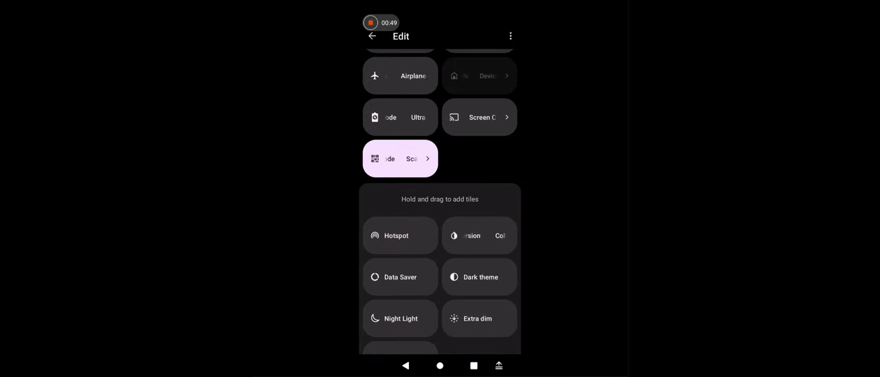
{"action": "scroll", "scroll_direction": "down", "scroll_amount": 3}
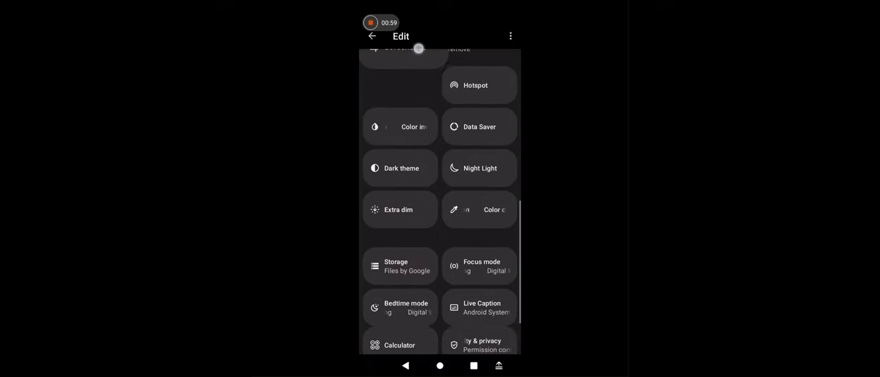
{"action": "scroll", "scroll_direction": "down", "scroll_amount": 3}
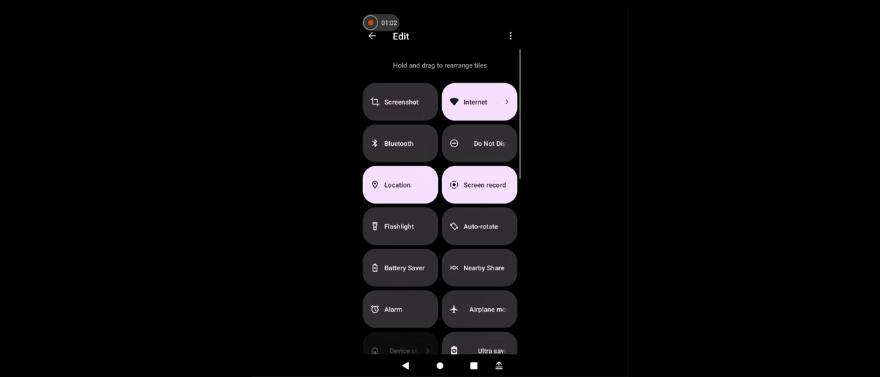
{"action": "left_click", "coordinate": [371, 35]}
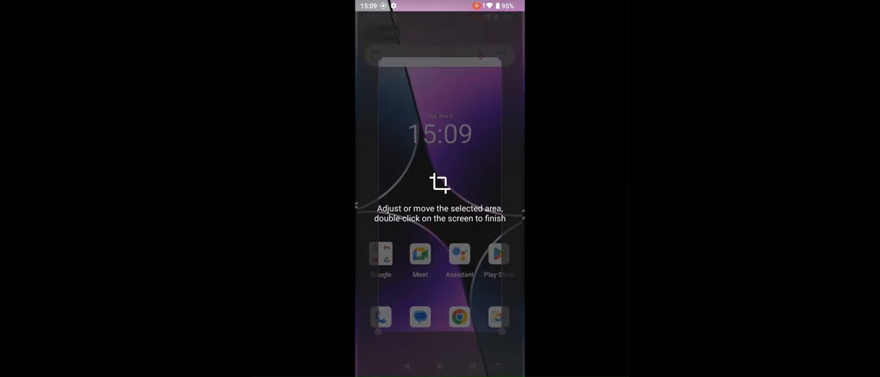
Fit the crop area over the home screen and double-tap to finish the screenshot
{"action": "double_click", "coordinate": [440, 182]}
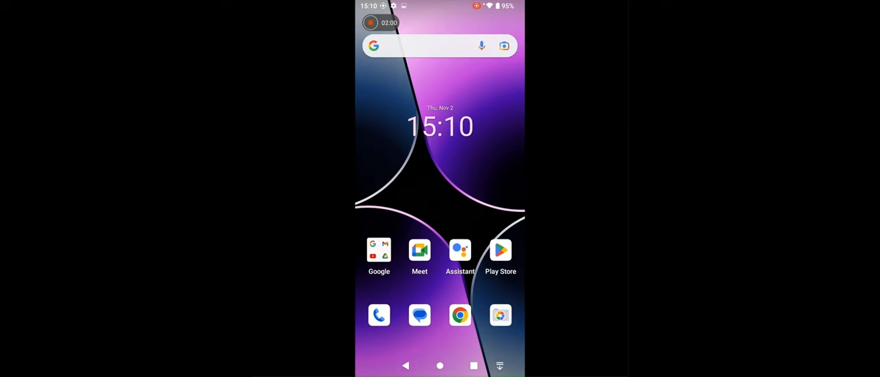
Load the computerspro.com WiFi CCTV camera page in Chrome and show screenshot modes
{"action": "left_click", "coordinate": [459, 315]}
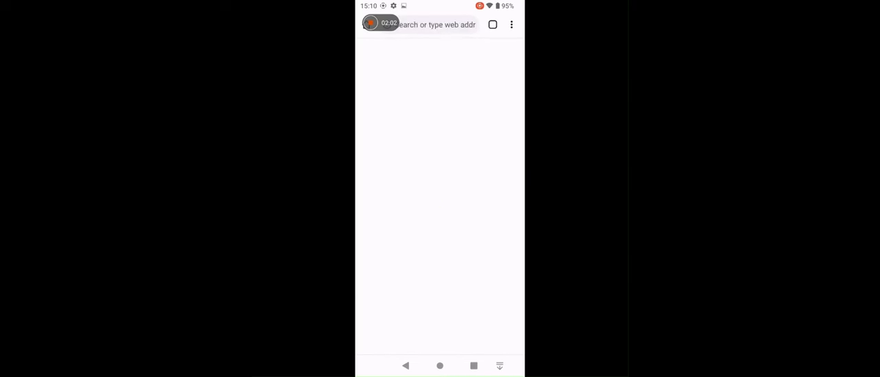
{"action": "type", "text": "computerspro.com/pr"}
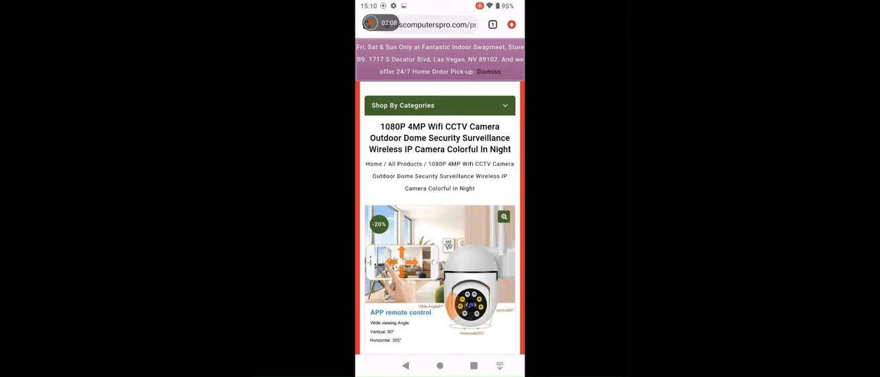
{"action": "scroll", "scroll_direction": "down", "scroll_amount": 3}
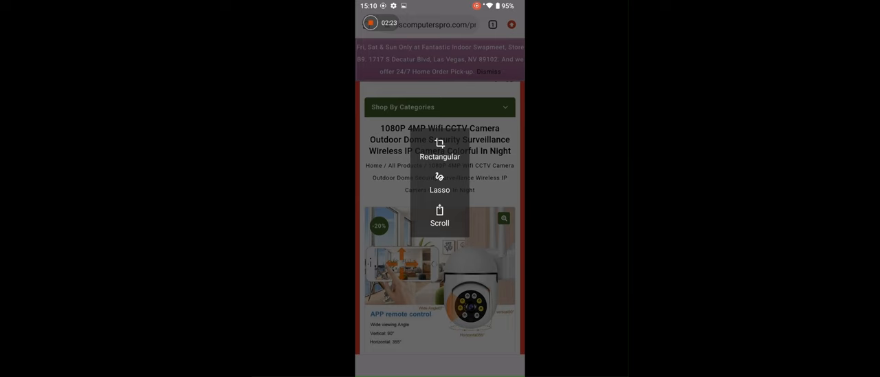
Capture a Scroll screenshot of the camera page, then open the home screen's Google folder
{"action": "left_click", "coordinate": [439, 216]}
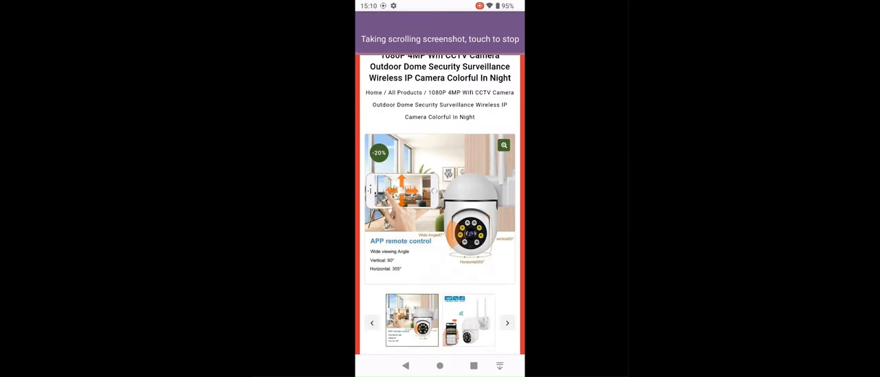
{"action": "scroll", "scroll_direction": "down", "scroll_amount": 3}
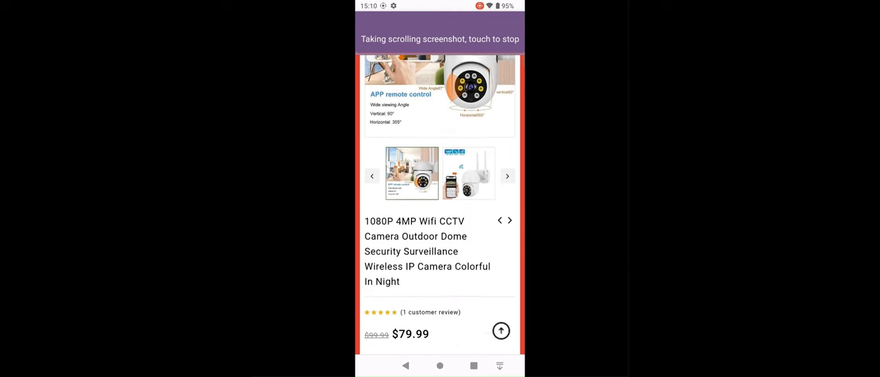
{"action": "scroll", "scroll_direction": "down", "scroll_amount": 3}
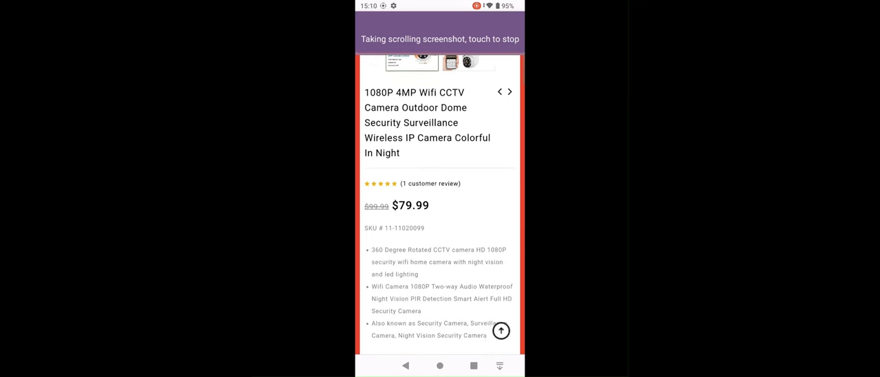
{"action": "scroll", "scroll_direction": "down", "scroll_amount": 3}
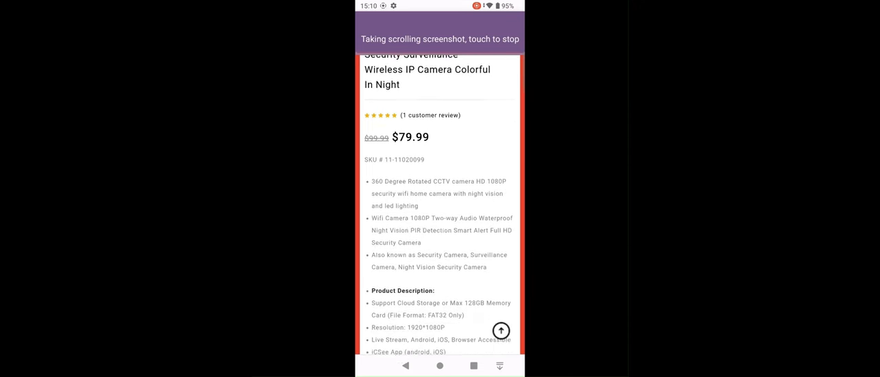
{"action": "scroll", "scroll_direction": "down", "scroll_amount": 3}
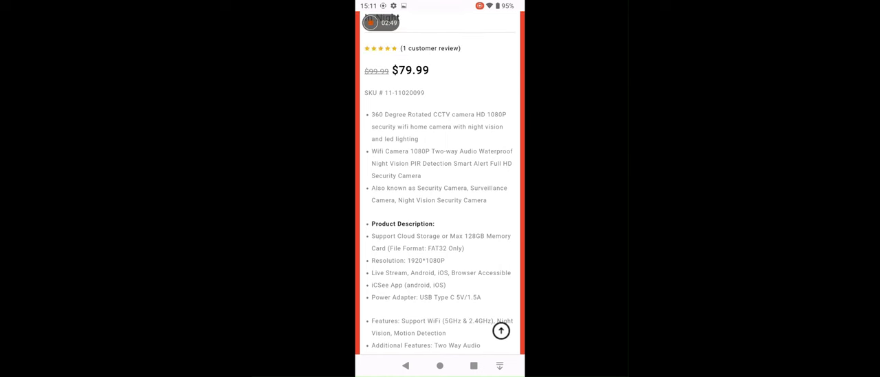
{"action": "left_click", "coordinate": [440, 365]}
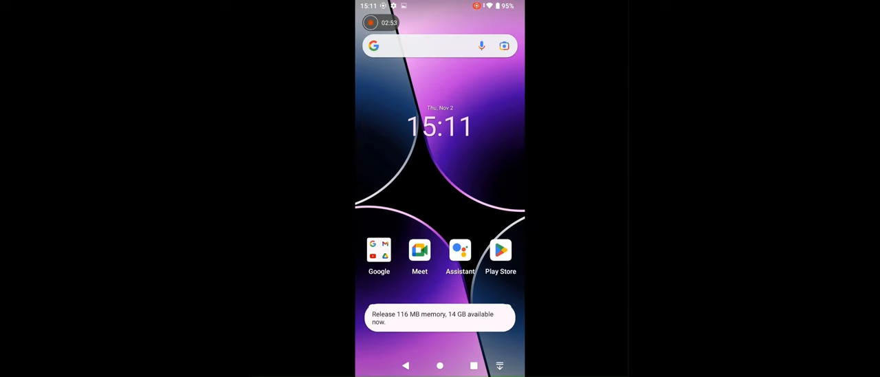
{"action": "left_click", "coordinate": [379, 250]}
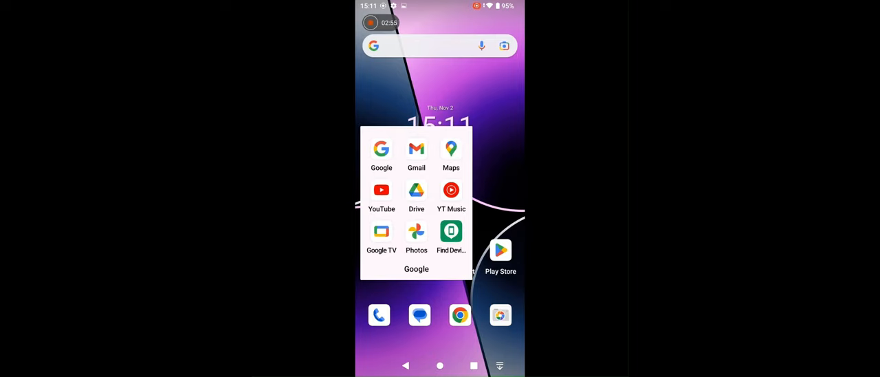
Open the newest long camera-page screenshot from the Photos Screenshots album
{"action": "left_click", "coordinate": [416, 230]}
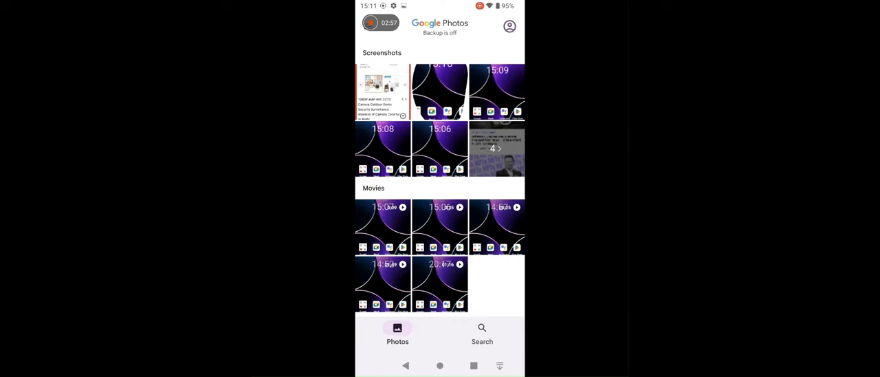
{"action": "left_click", "coordinate": [382, 53]}
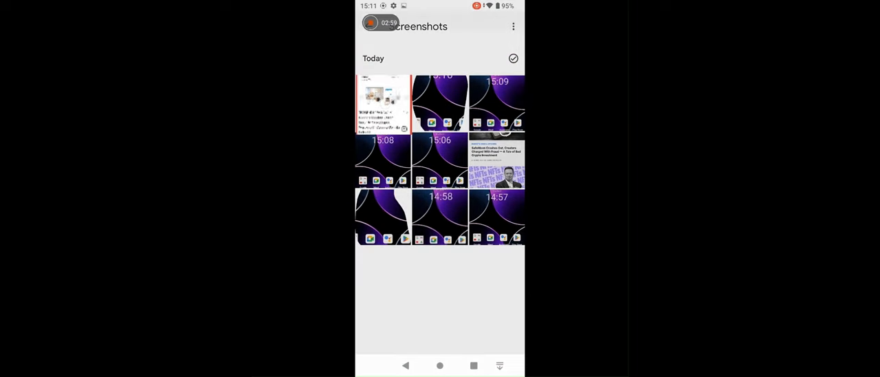
{"action": "left_click", "coordinate": [382, 103]}
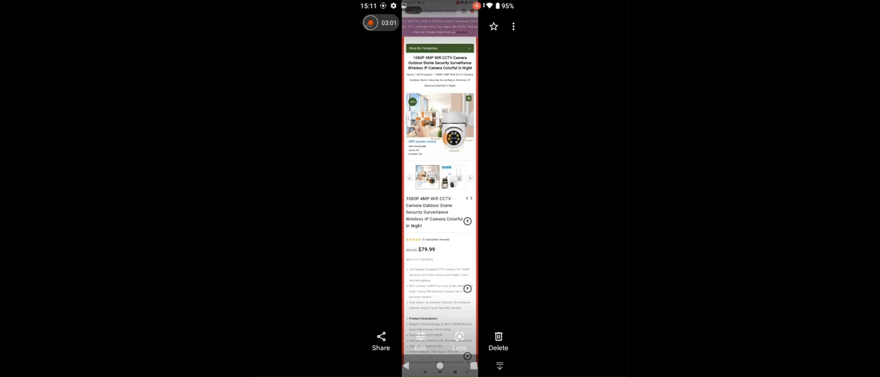
{"action": "left_click", "coordinate": [454, 364]}
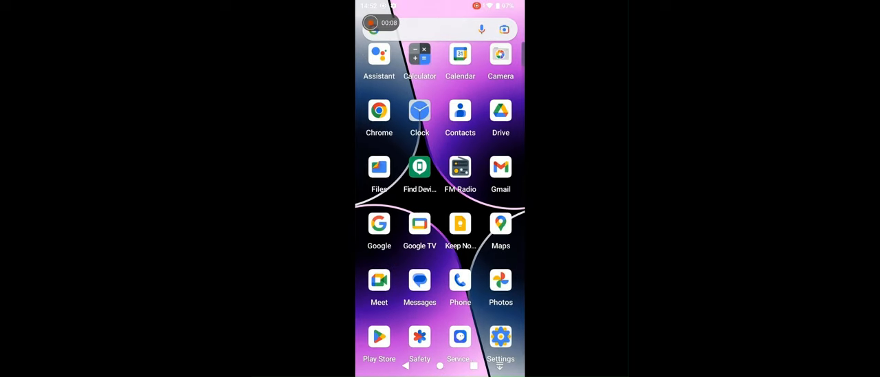
Verify Use Find My Device is on under Settings > Security, then return Home
{"action": "left_click", "coordinate": [500, 336]}
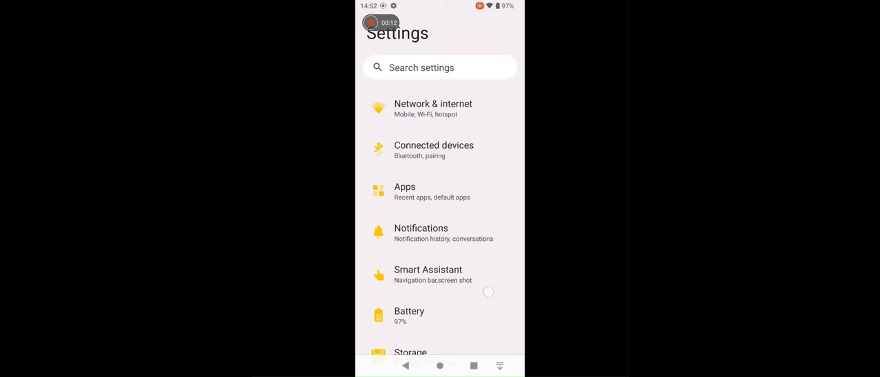
{"action": "scroll", "scroll_direction": "down", "scroll_amount": 3}
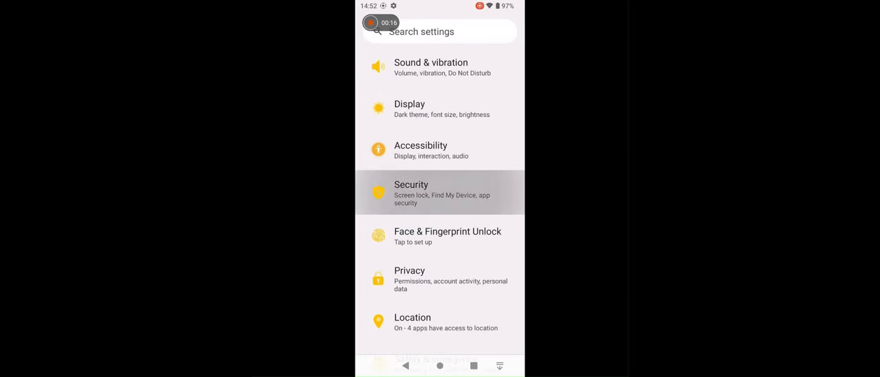
{"action": "left_click", "coordinate": [440, 192]}
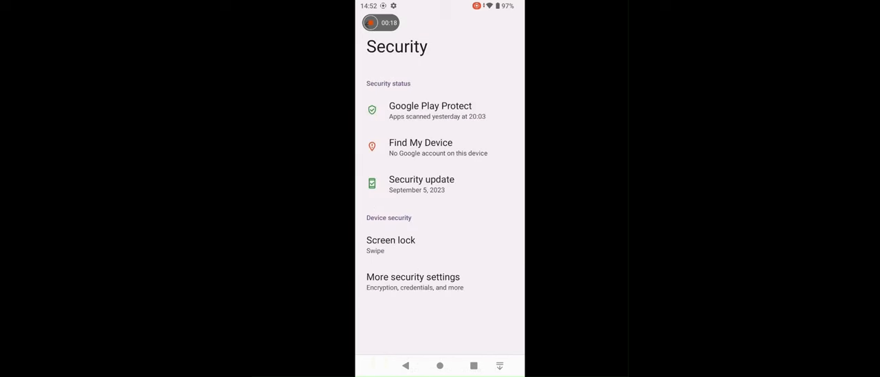
{"action": "left_click", "coordinate": [420, 147]}
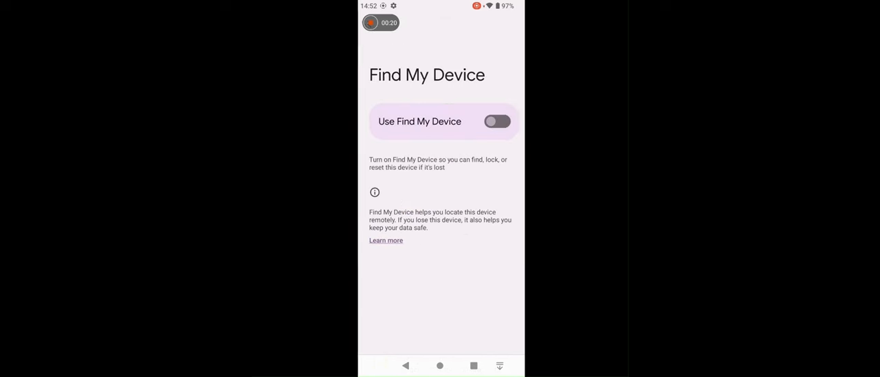
{"action": "left_click", "coordinate": [496, 121]}
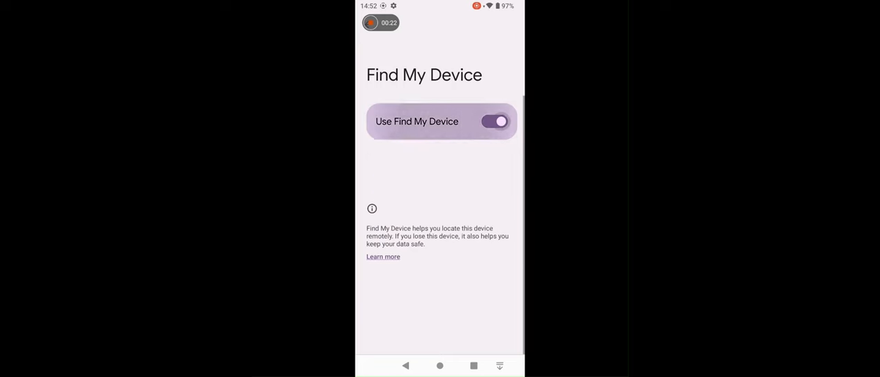
{"action": "left_click", "coordinate": [495, 120]}
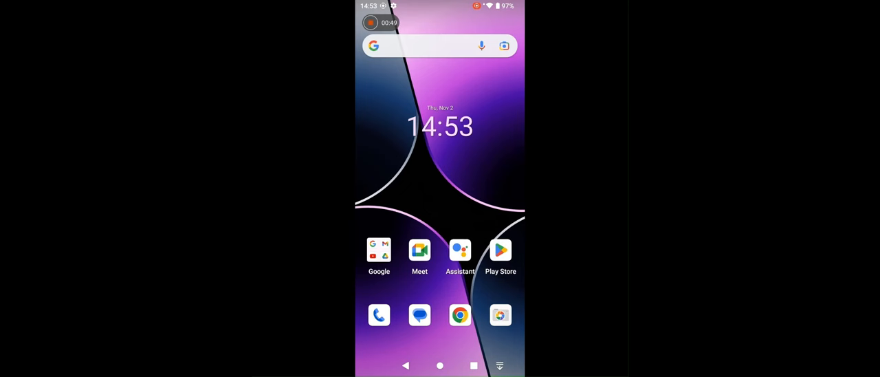
{"action": "left_click", "coordinate": [460, 314]}
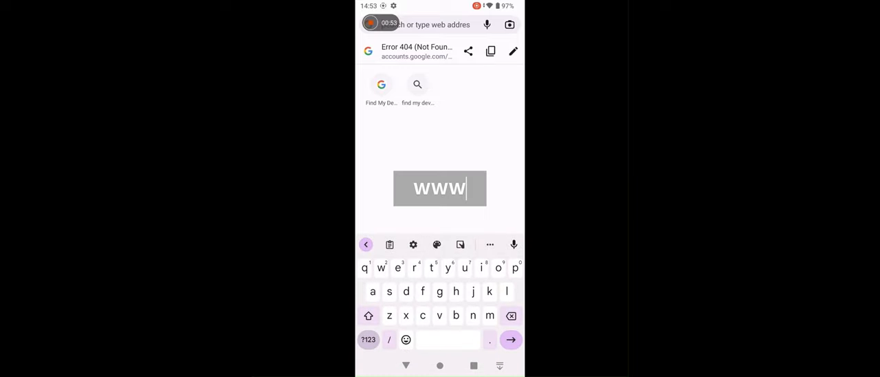
{"action": "type", "text": "www.google.com/android/find"}
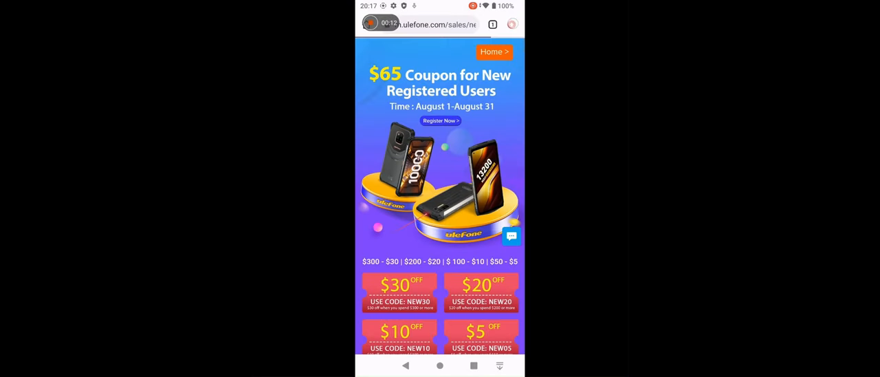
Open Homepage under Advanced in Chrome's Settings menu
{"action": "left_click", "coordinate": [512, 25]}
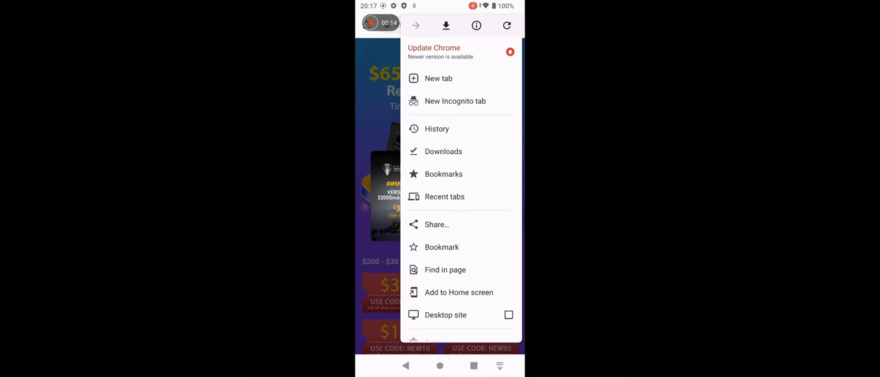
{"action": "scroll", "scroll_direction": "down", "scroll_amount": 3}
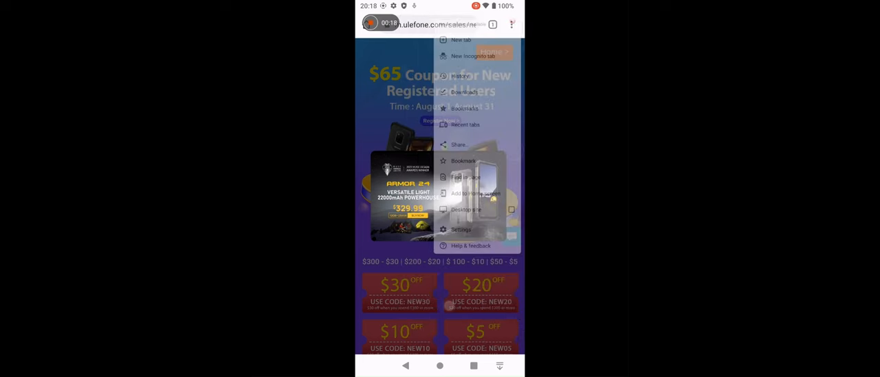
{"action": "left_click", "coordinate": [460, 230]}
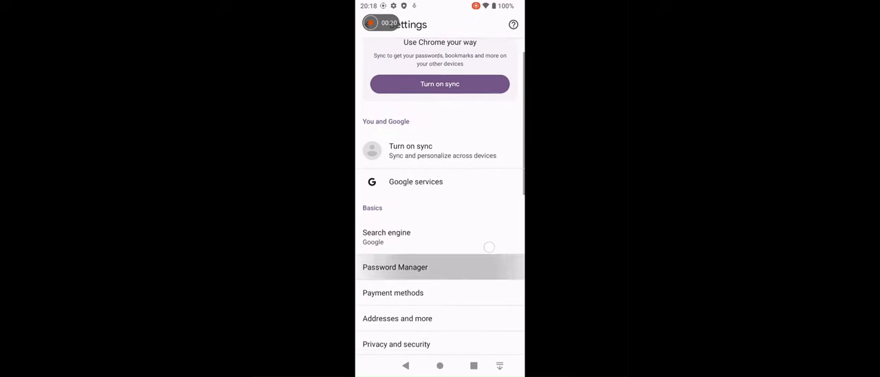
{"action": "scroll", "scroll_direction": "down", "scroll_amount": 3}
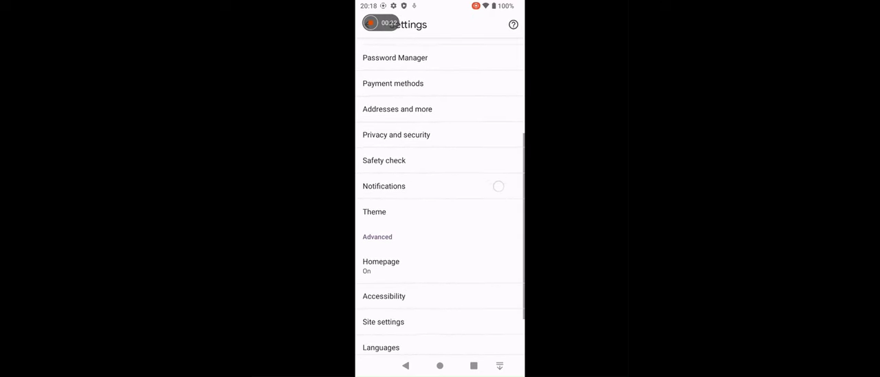
{"action": "left_click", "coordinate": [381, 266]}
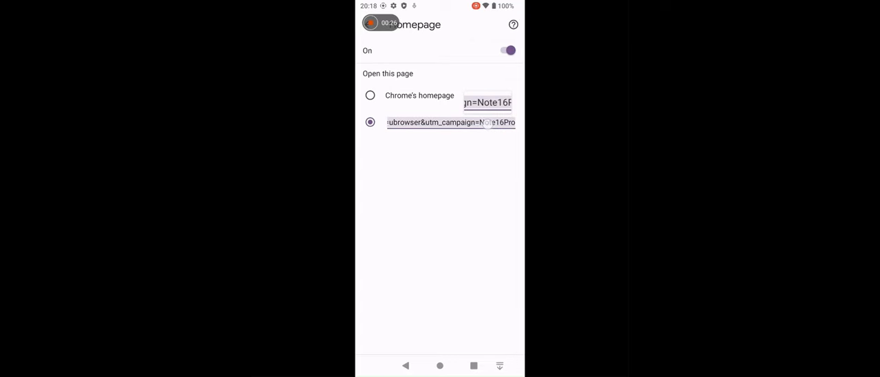
{"action": "left_click", "coordinate": [450, 122]}
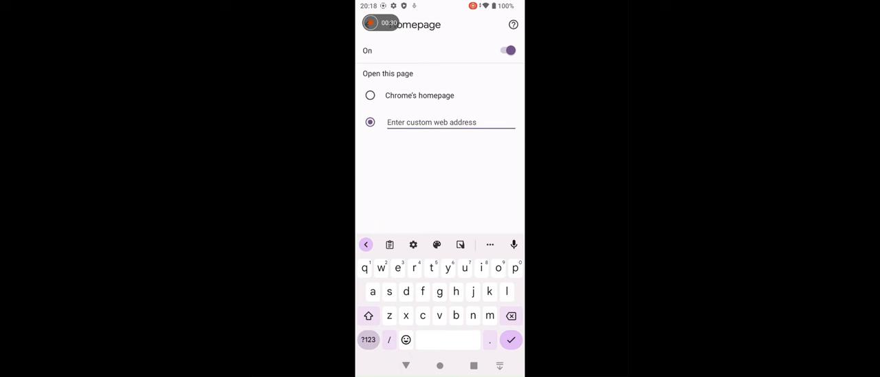
{"action": "type", "text": "https"}
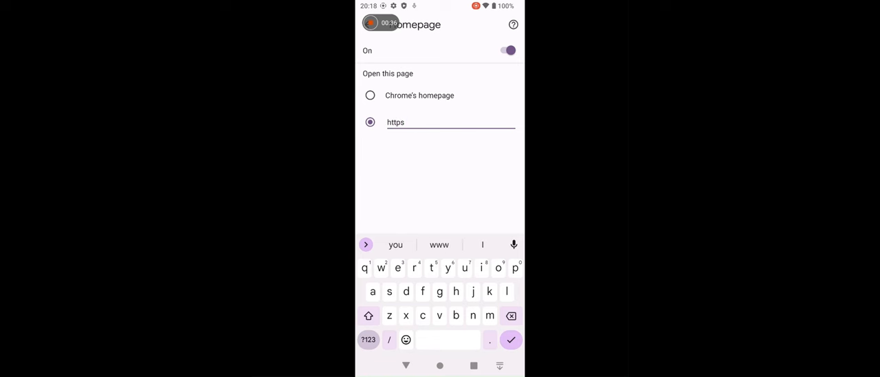
{"action": "left_click", "coordinate": [368, 339]}
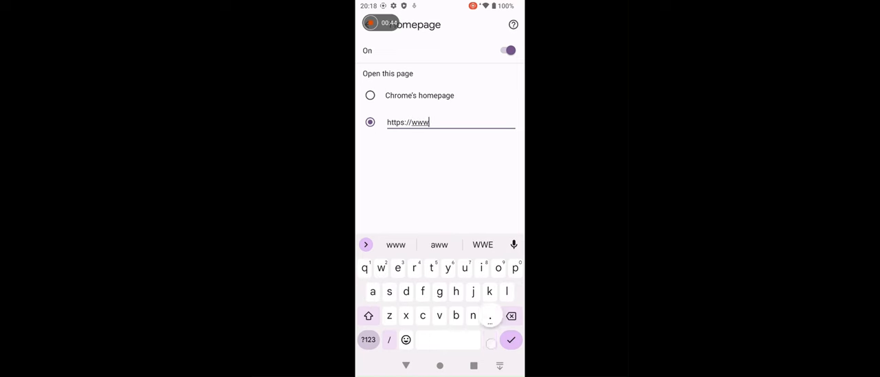
{"action": "type", "text": "g"}
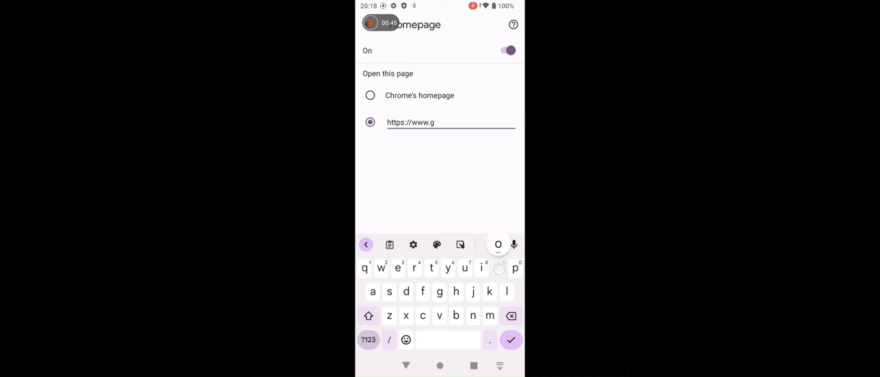
{"action": "type", "text": "oogl"}
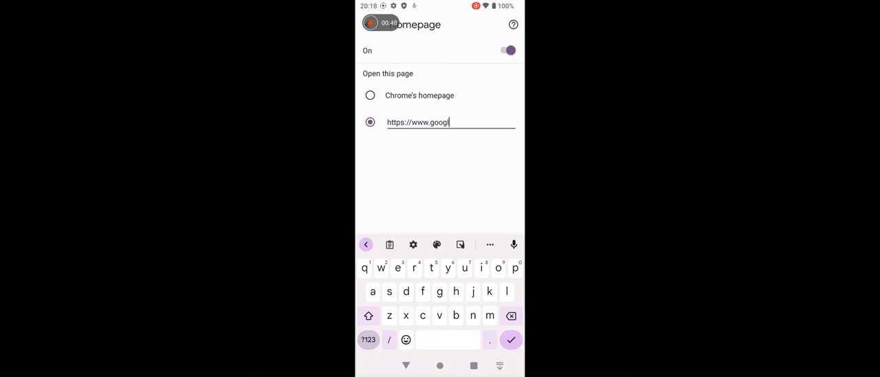
{"action": "type", "text": "e.c"}
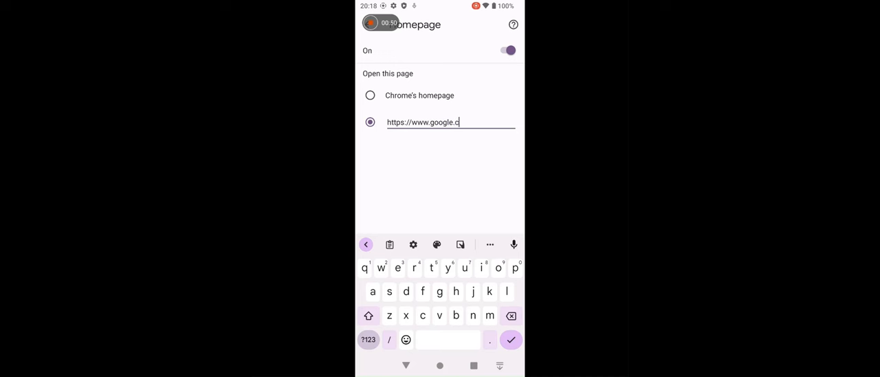
{"action": "type", "text": "om"}
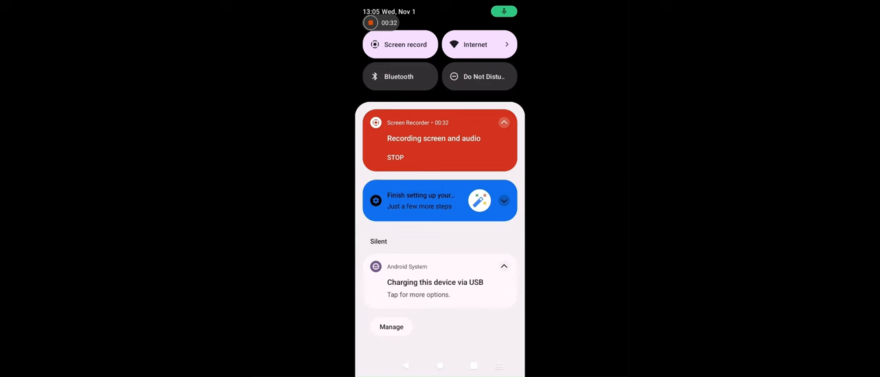
Open the 'Charging this device via USB' notification and pick a Use USB for option
{"action": "left_click", "coordinate": [435, 282]}
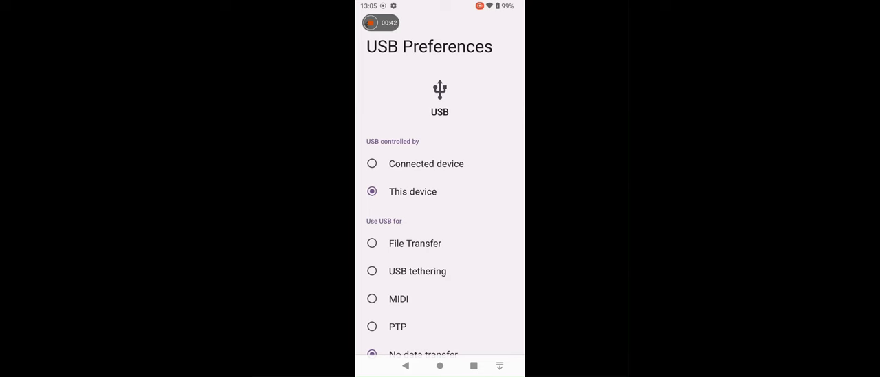
{"action": "left_click", "coordinate": [372, 243]}
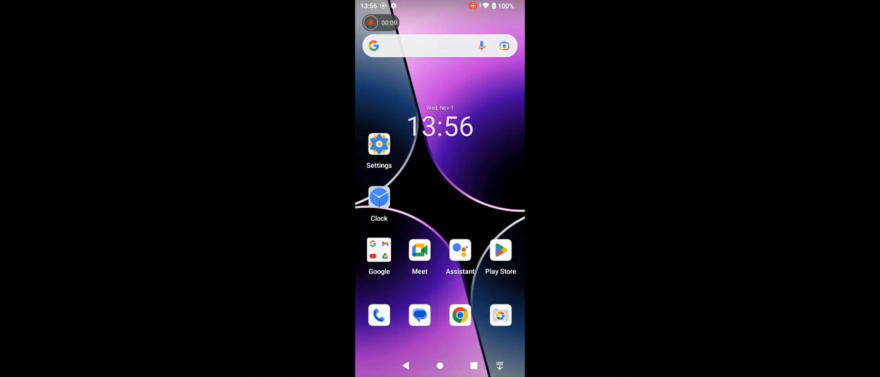
Open Settings > System > Reset options and view Reset Wi-Fi, mobile & Bluetooth
{"action": "left_click", "coordinate": [379, 145]}
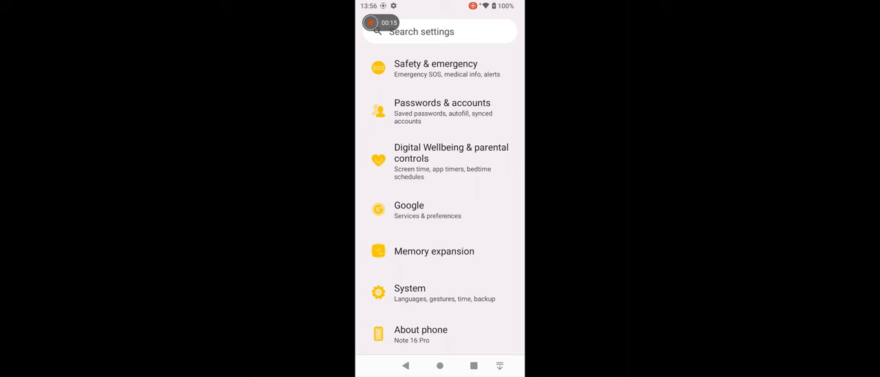
{"action": "left_click", "coordinate": [410, 288]}
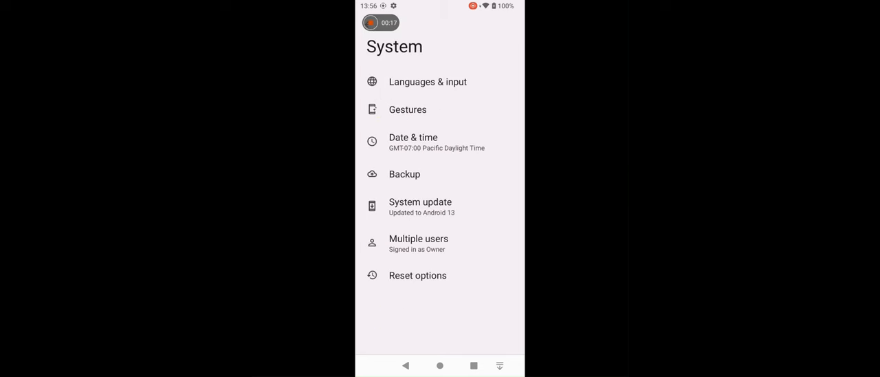
{"action": "left_click", "coordinate": [417, 275]}
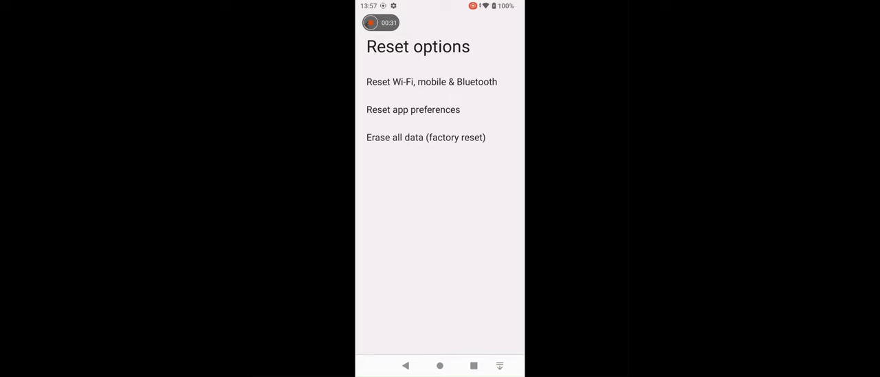
{"action": "left_click", "coordinate": [431, 82]}
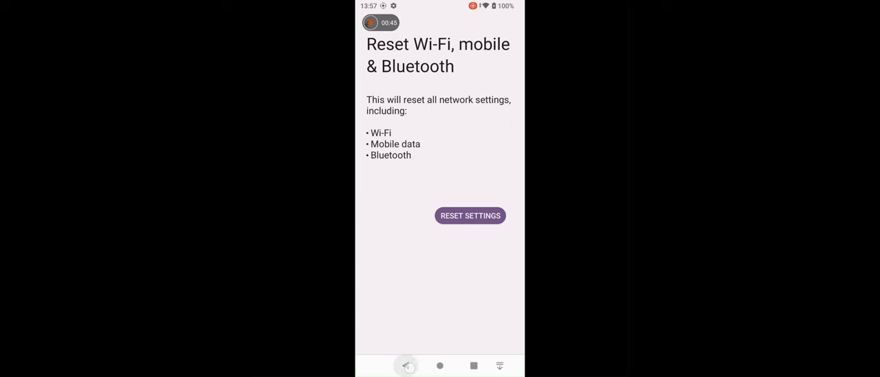
{"action": "left_click", "coordinate": [406, 365]}
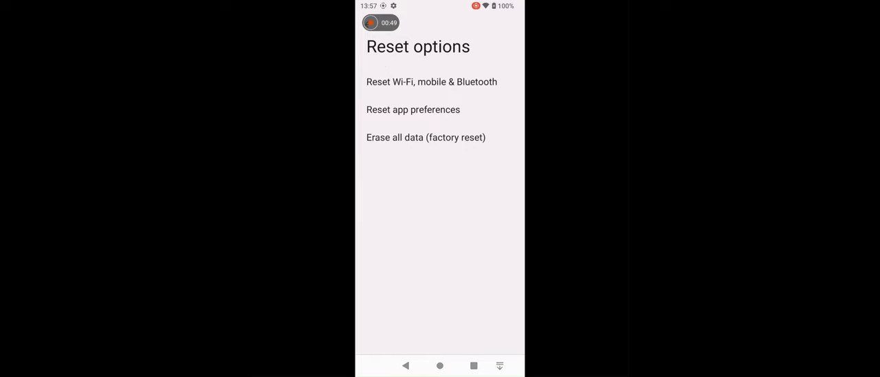
{"action": "left_click", "coordinate": [413, 110]}
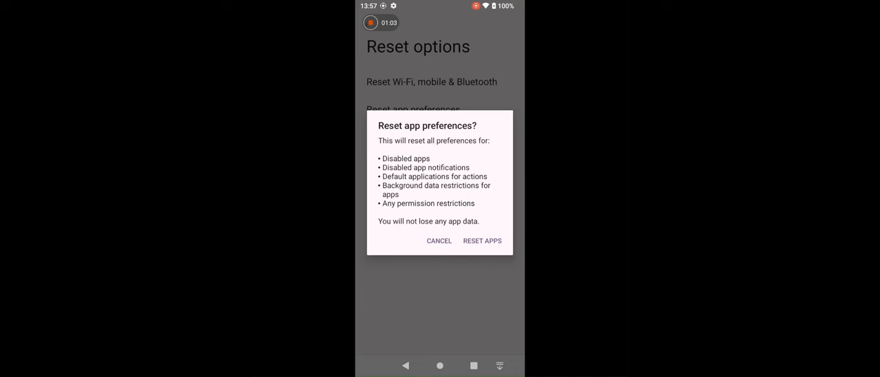
Cancel the Reset app preferences dialog and open Erase all data (factory reset)
{"action": "left_click", "coordinate": [439, 241]}
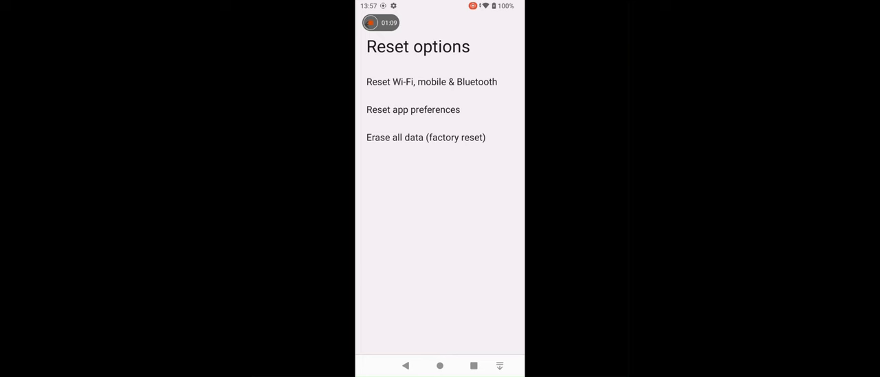
{"action": "left_click", "coordinate": [425, 136]}
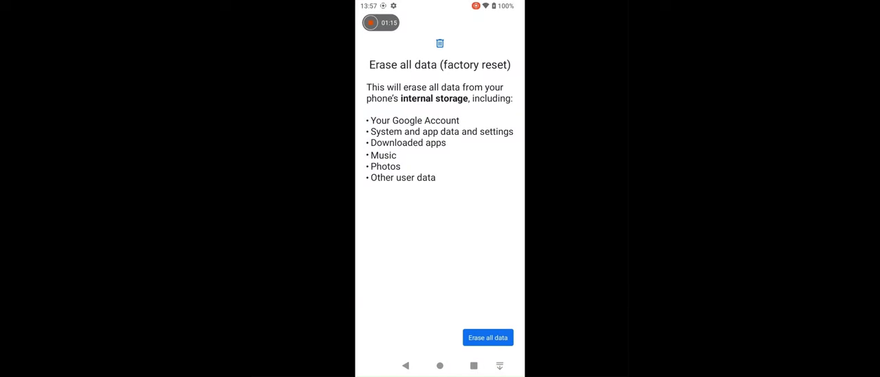